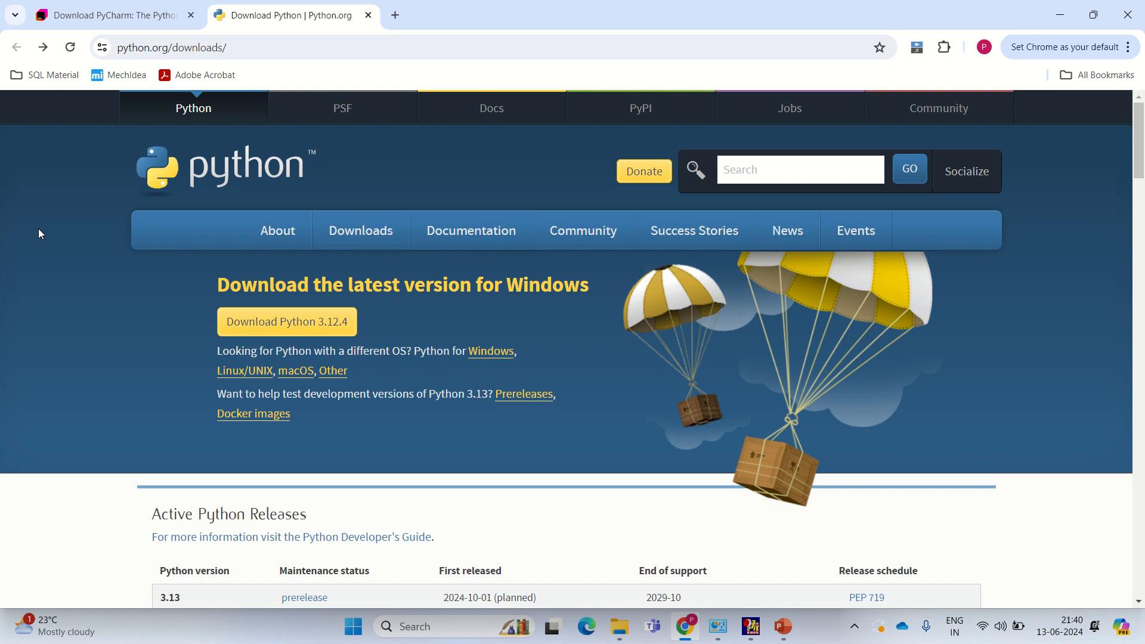
mouse_move(286, 322)
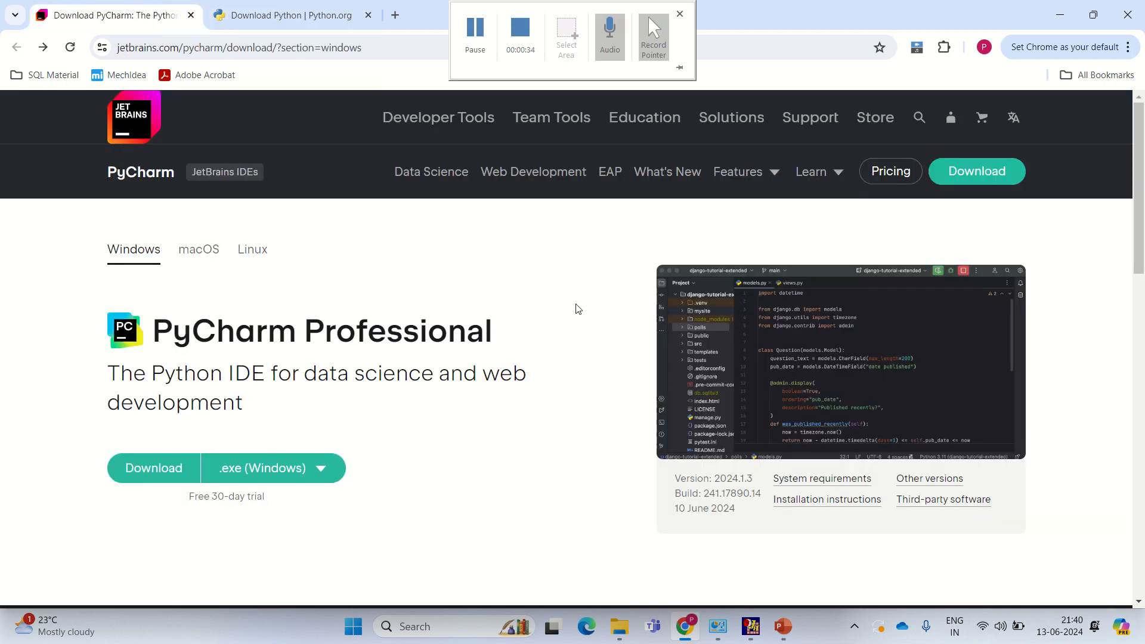
Scroll the JetBrains page down to the PyCharm Community Edition Windows .exe download.
scroll(down, 3)
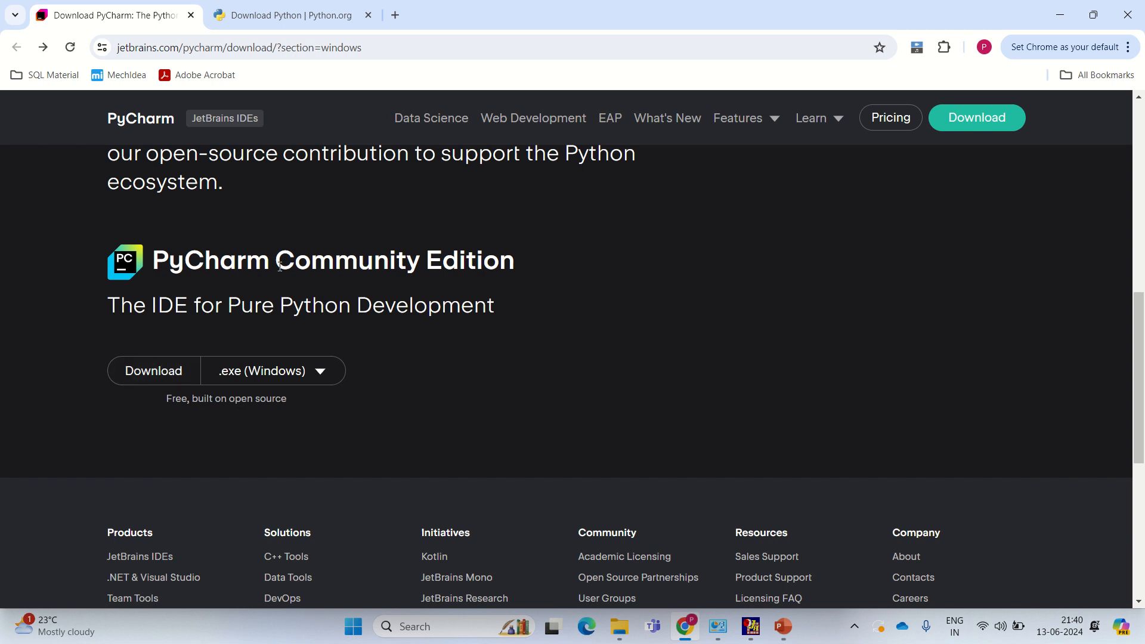
mouse_move(510, 284)
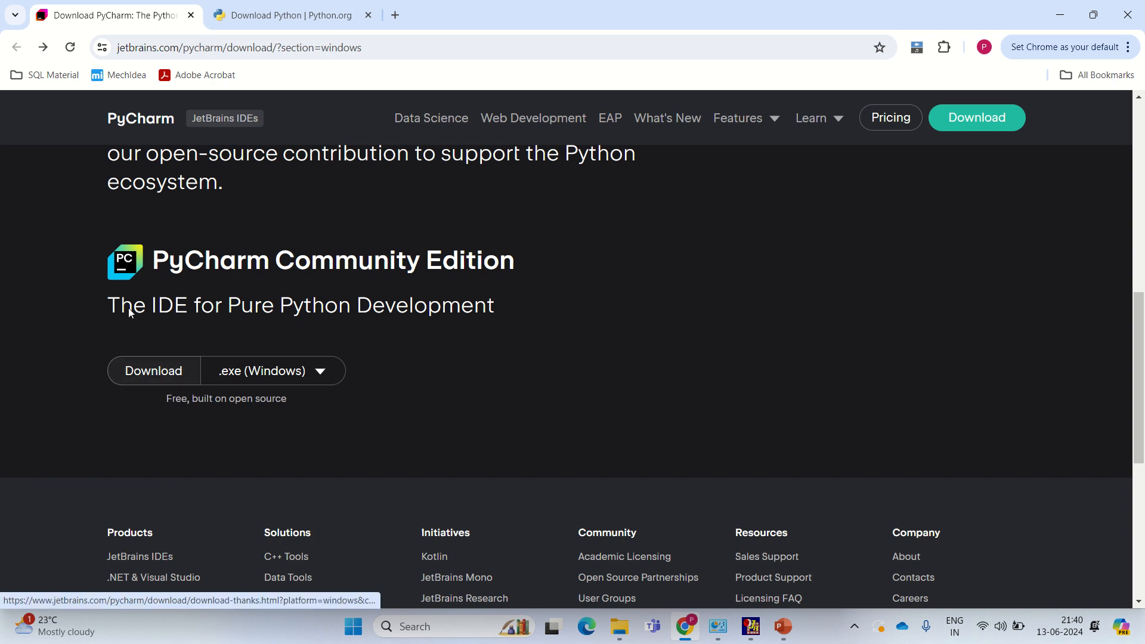
mouse_move(530, 339)
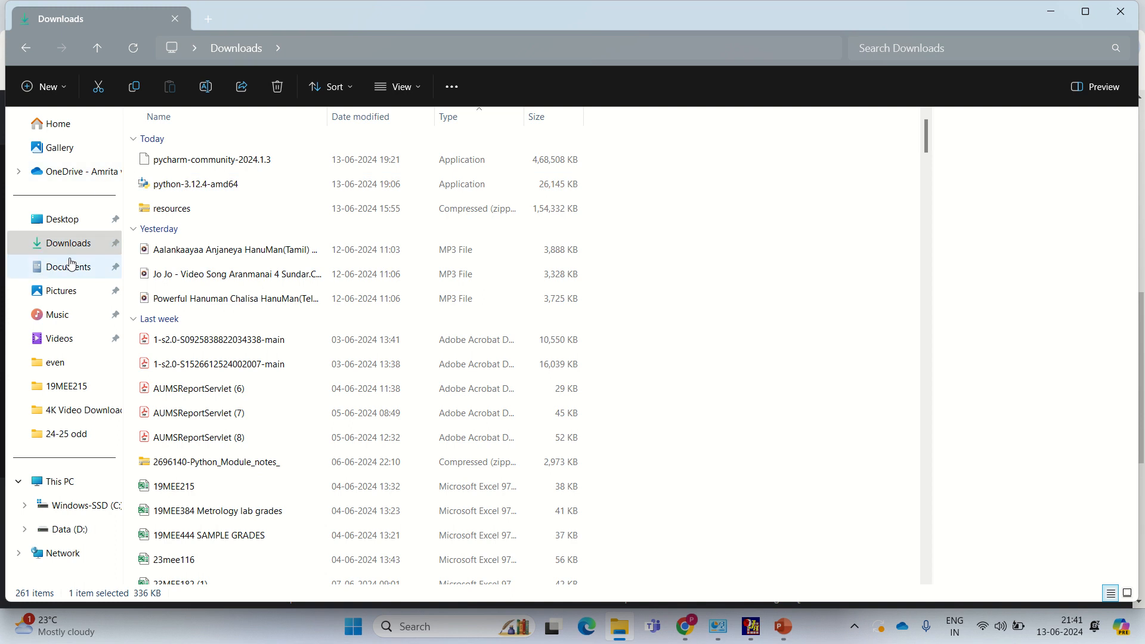
Launch python-3.12.4-amd64 from Downloads, enable admin privileges and Add python.exe to PATH, and Install Now.
click(195, 184)
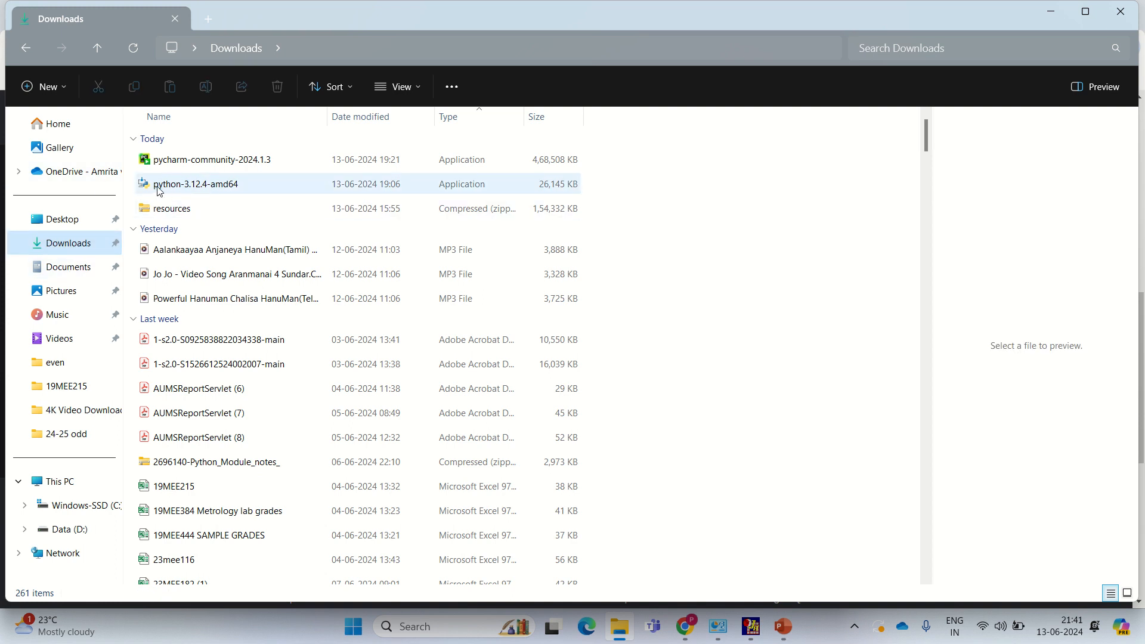
mouse_move(195, 183)
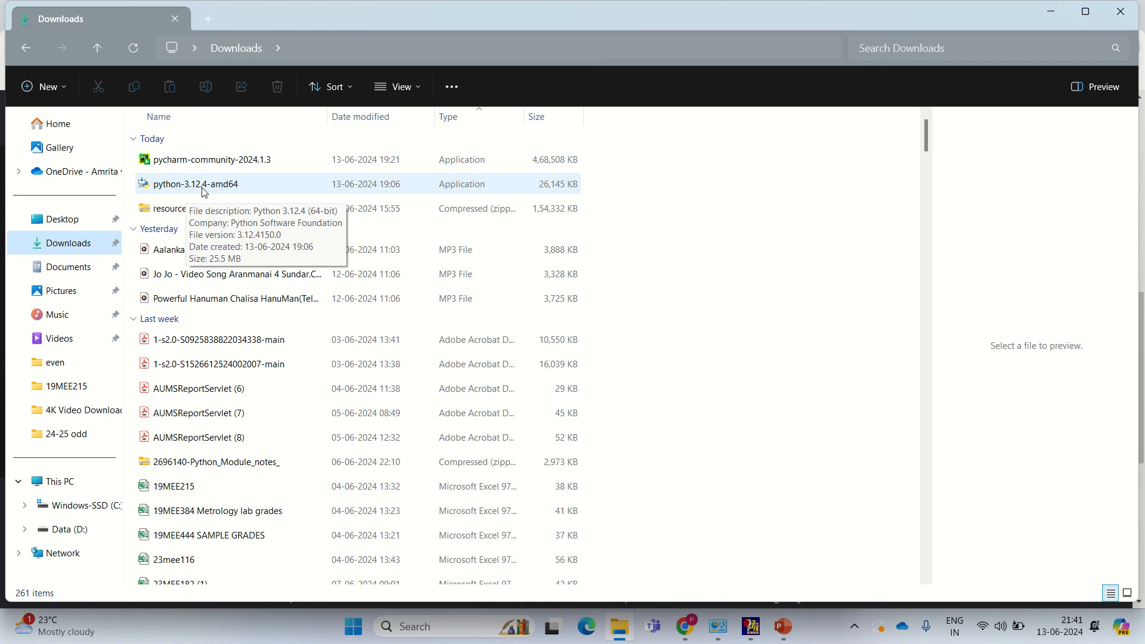
double_click(194, 184)
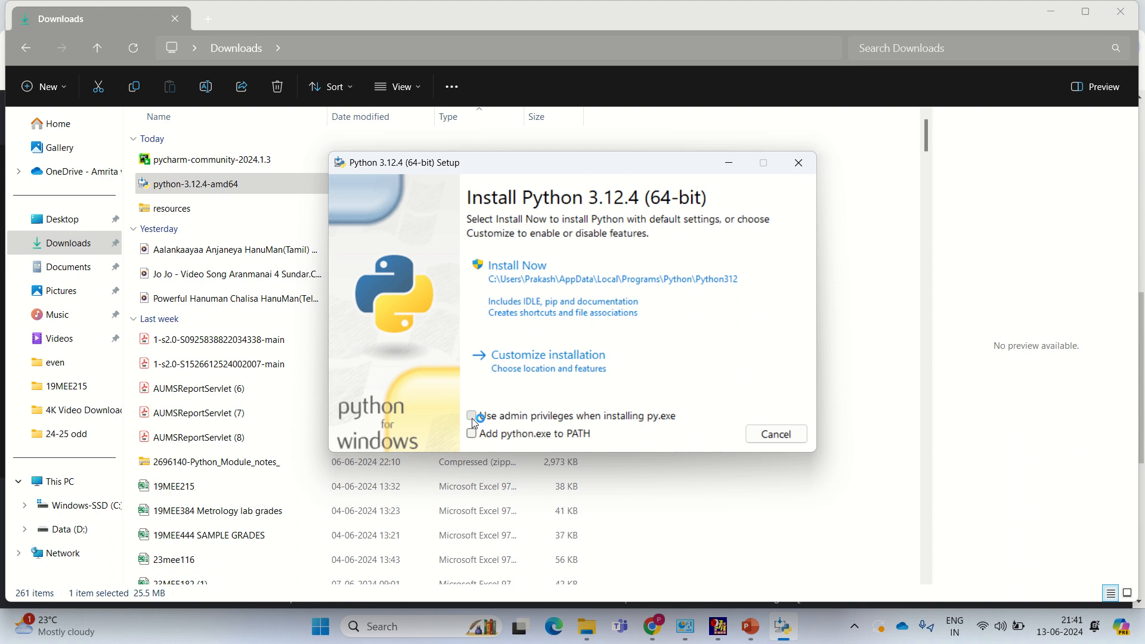
click(471, 416)
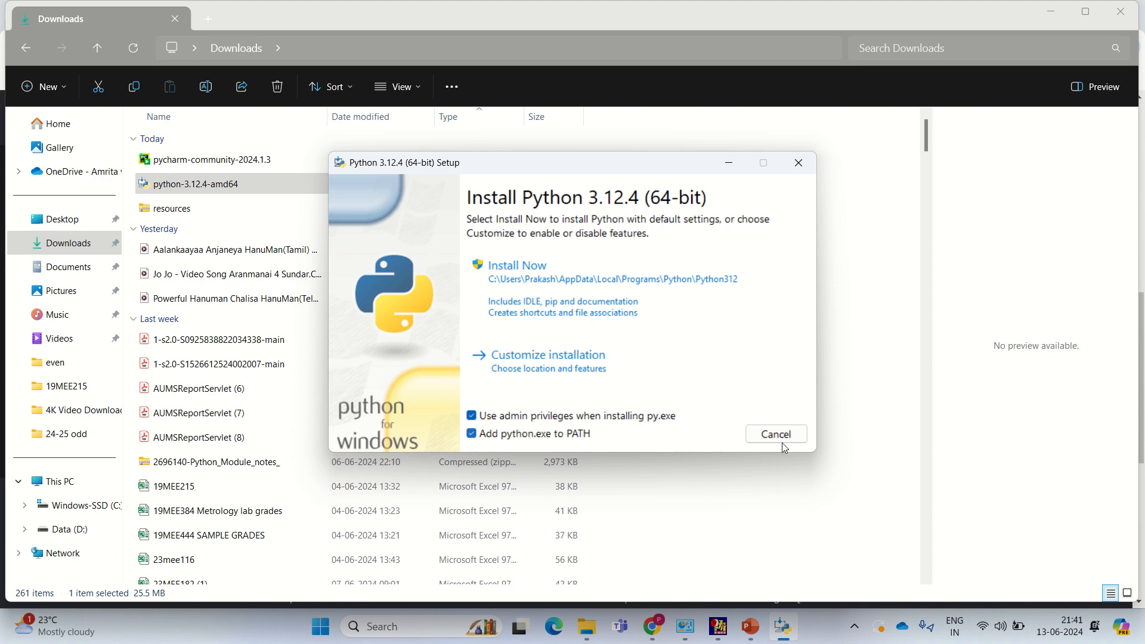
mouse_move(532, 279)
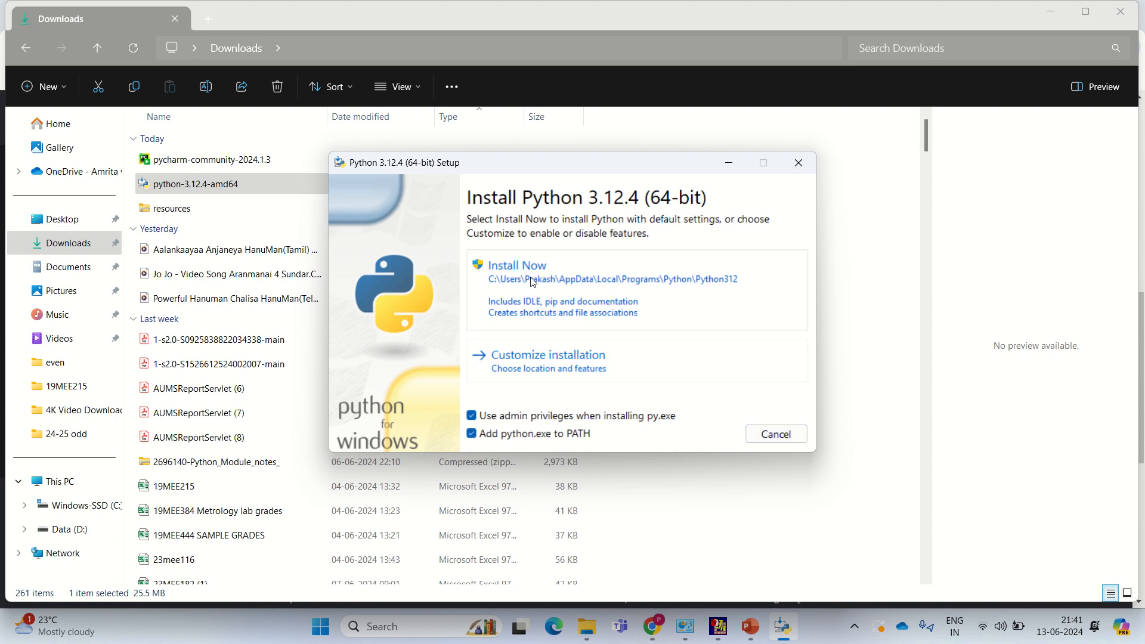
click(516, 265)
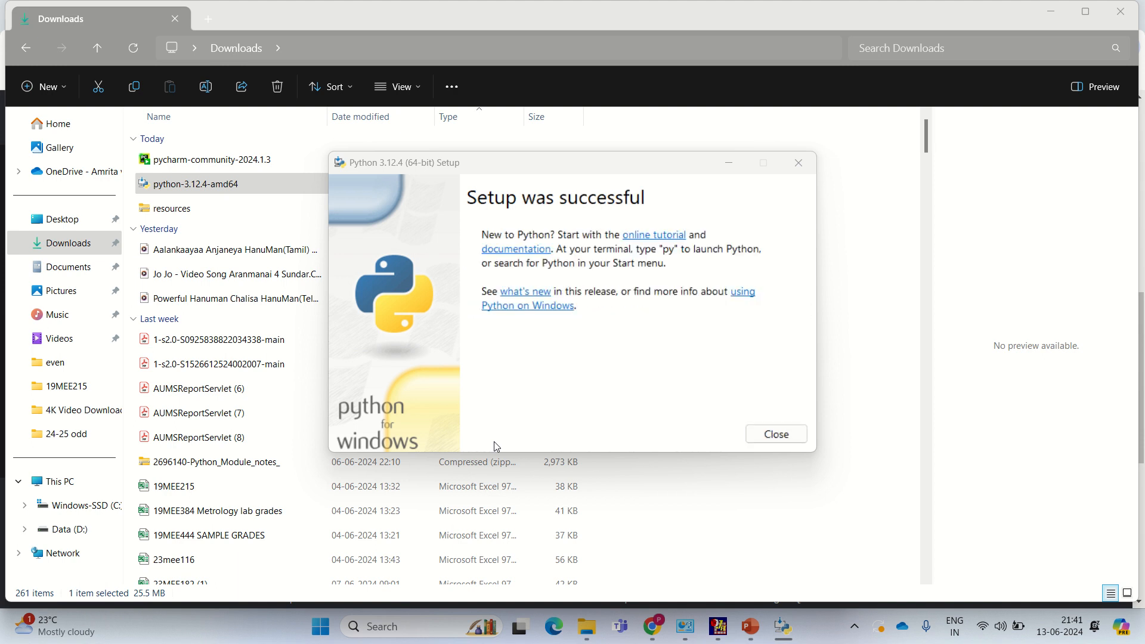
mouse_move(776, 434)
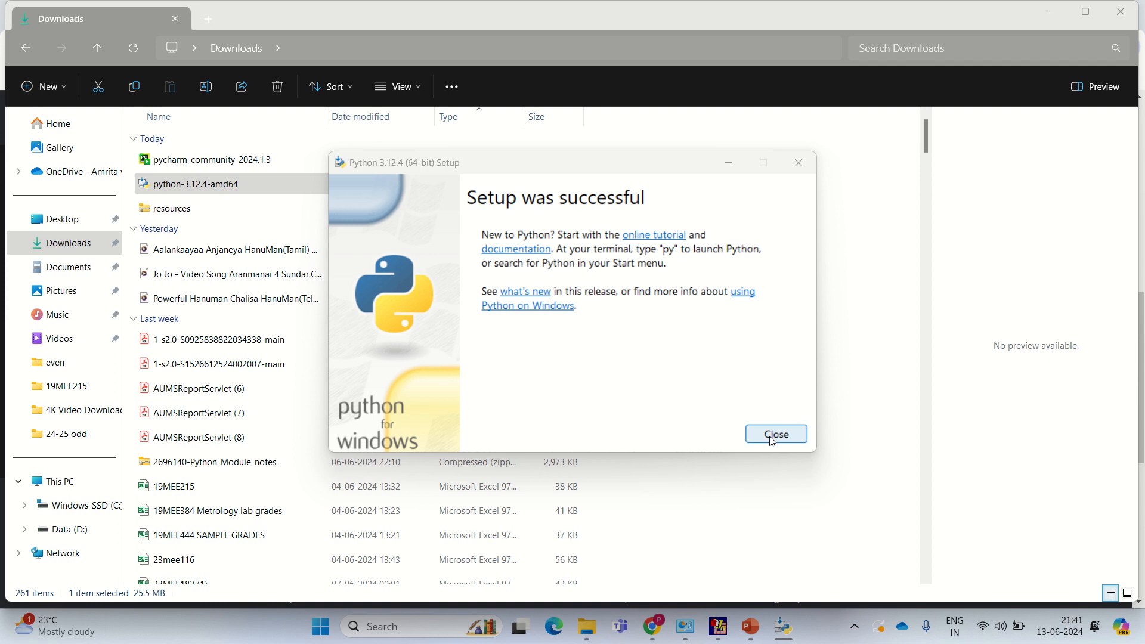
Close the finished Python setup and launch the pycharm-community-2024.1.3 installer from Downloads.
click(775, 435)
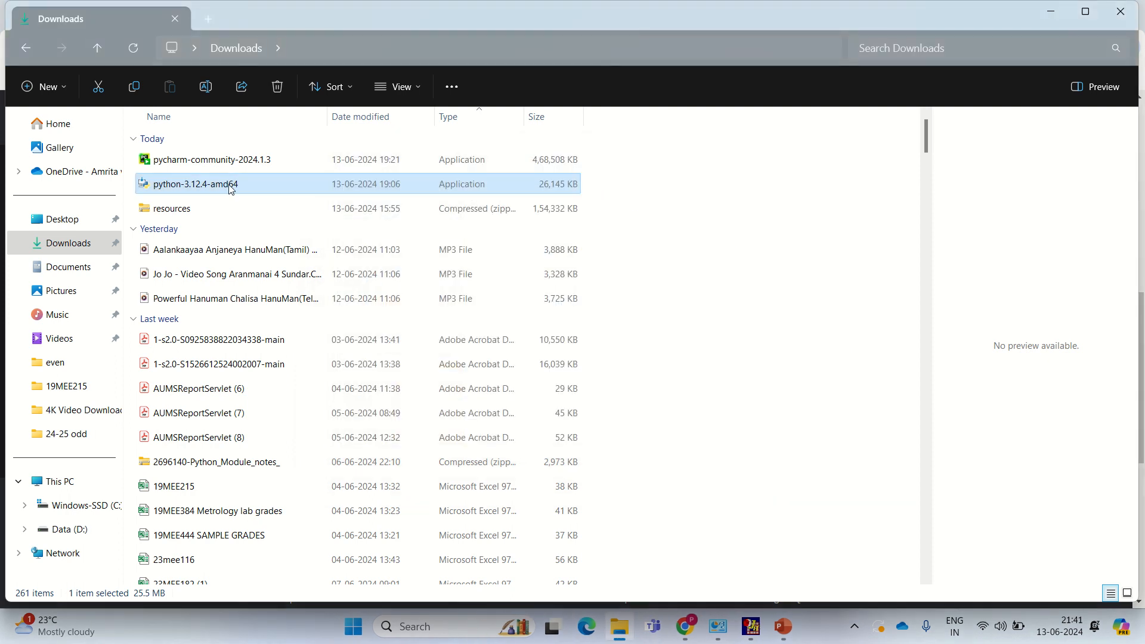
mouse_move(190, 167)
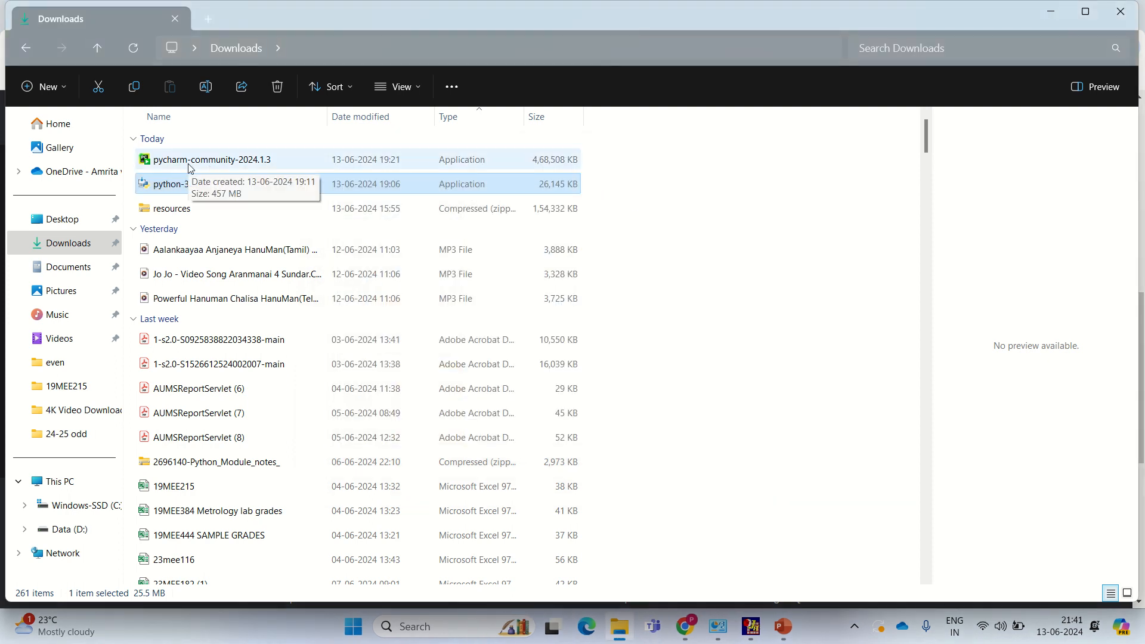
click(213, 158)
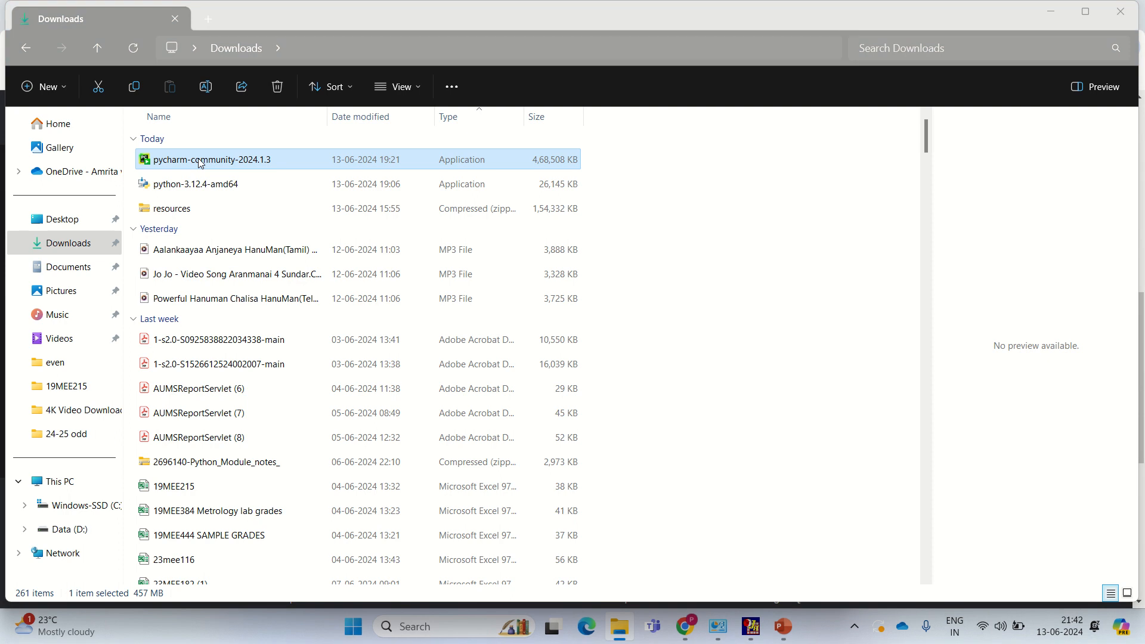
double_click(211, 159)
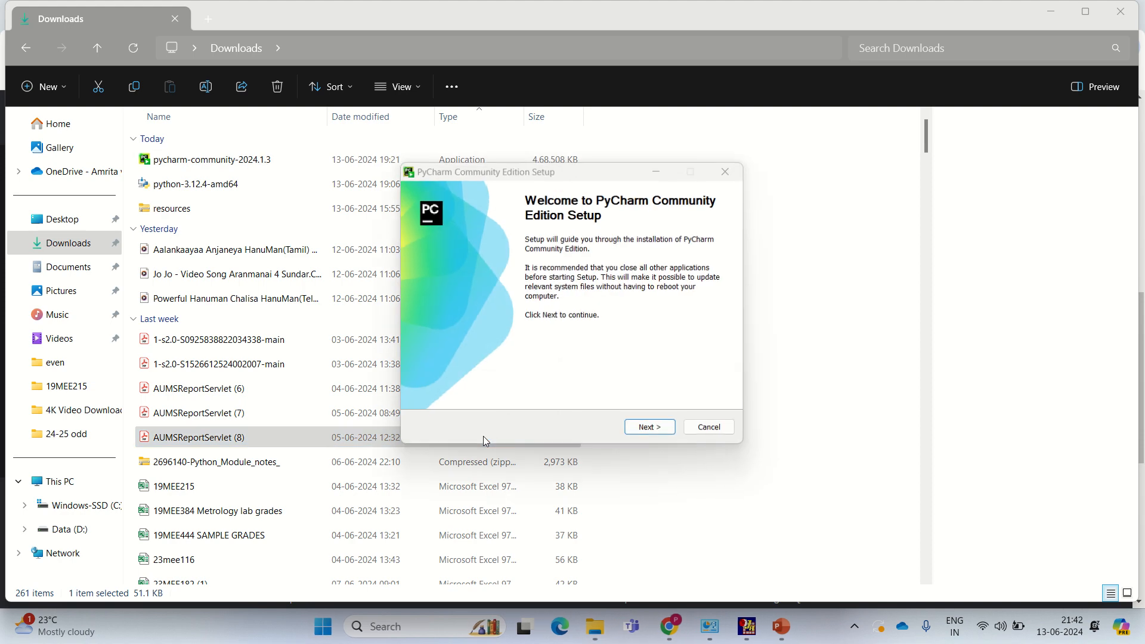
Keep the default install folder, enable Create Desktop Shortcut, and proceed to install PyCharm.
click(648, 428)
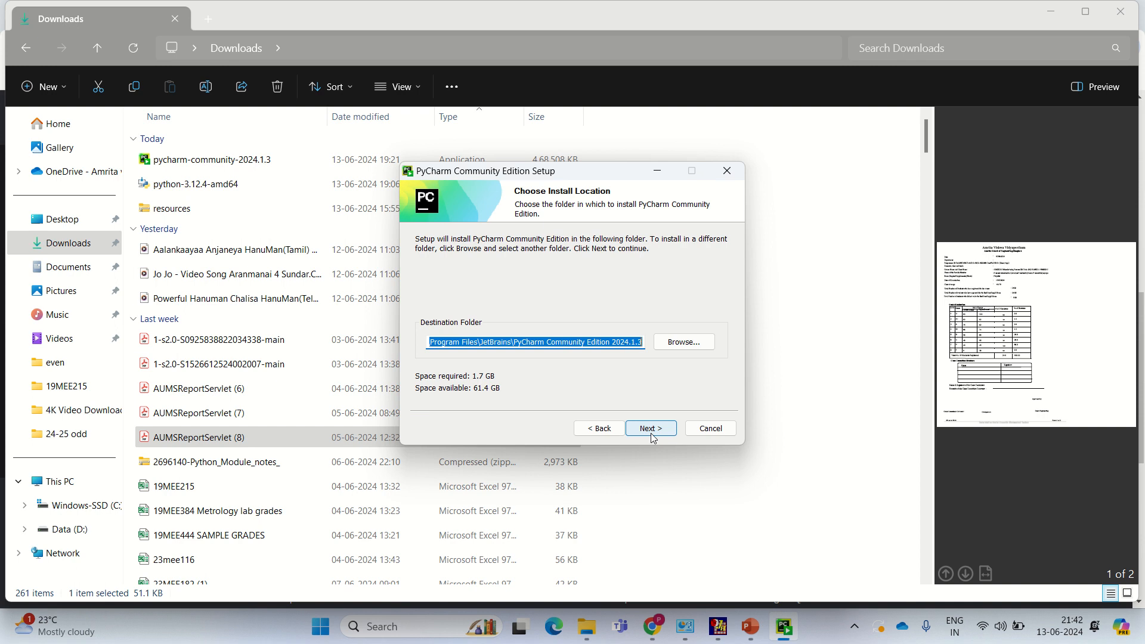
click(650, 428)
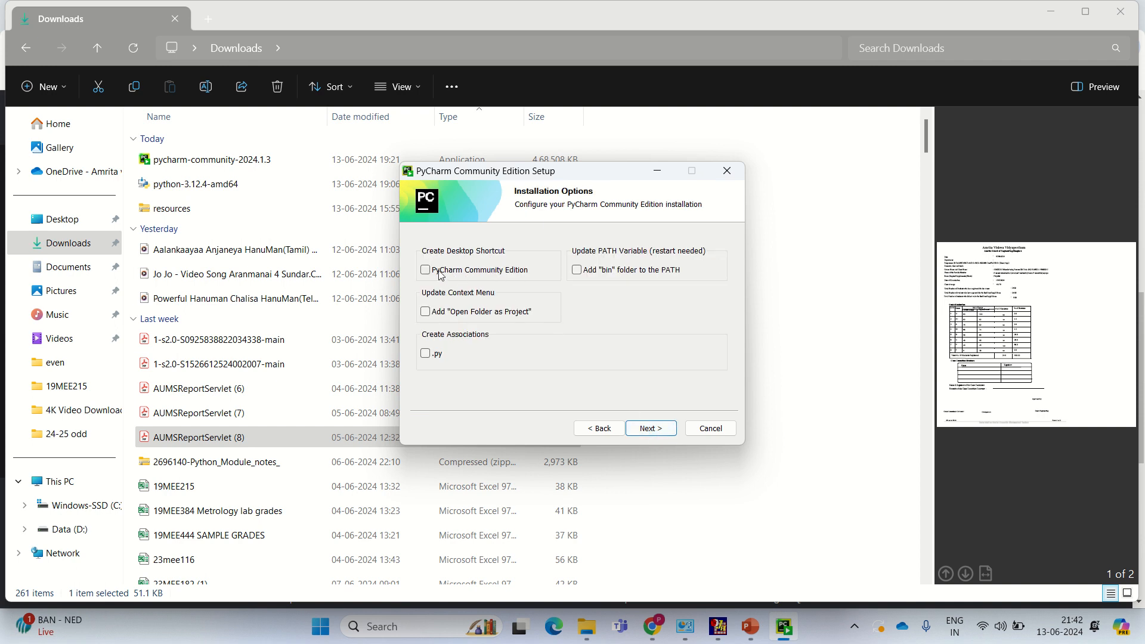
click(425, 270)
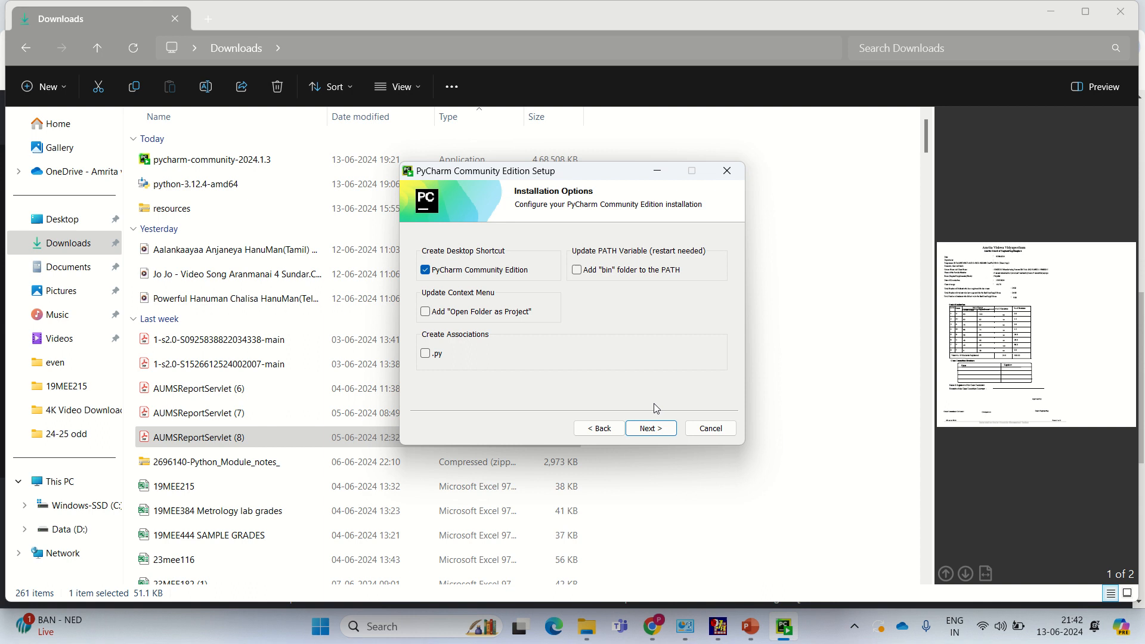
click(649, 428)
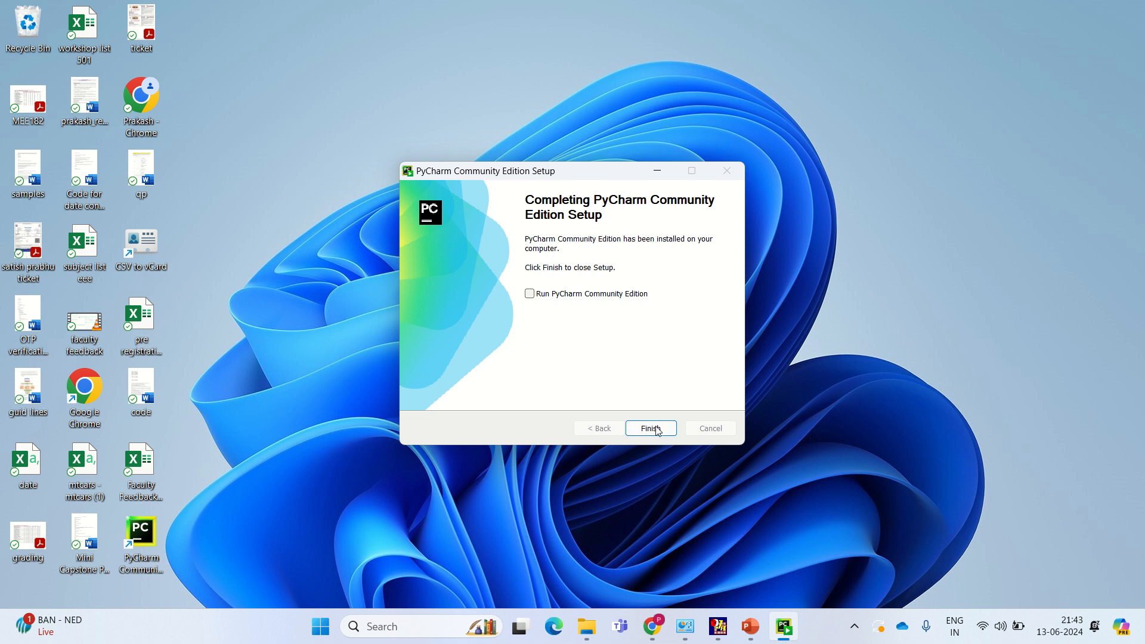
Finish the installer and start PyCharm from its desktop shortcut without importing settings.
click(649, 428)
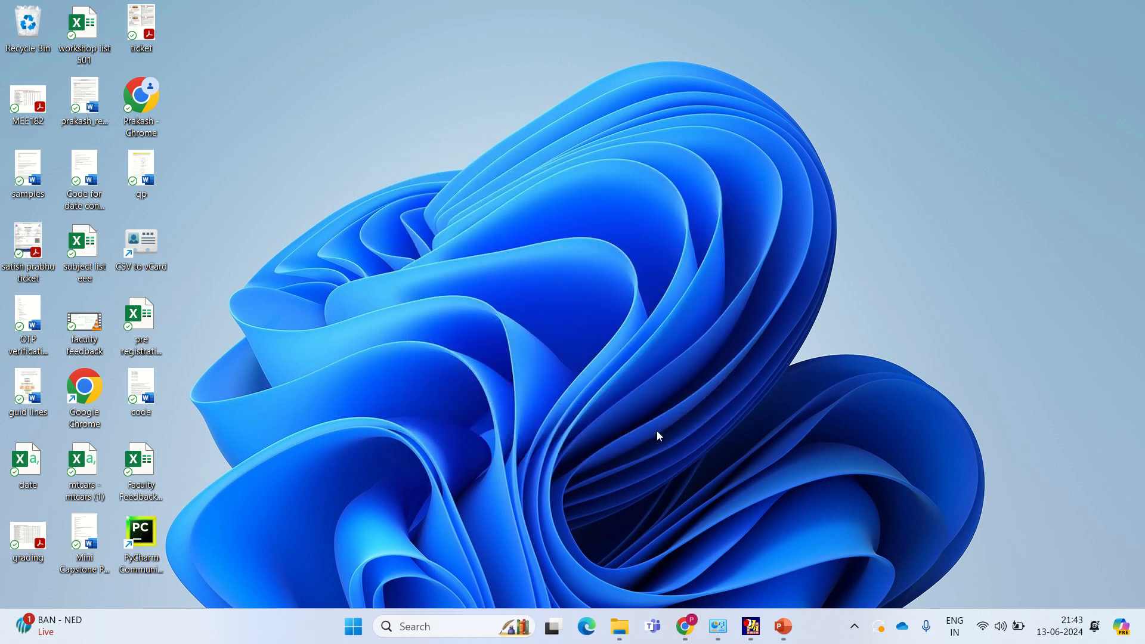
mouse_move(162, 553)
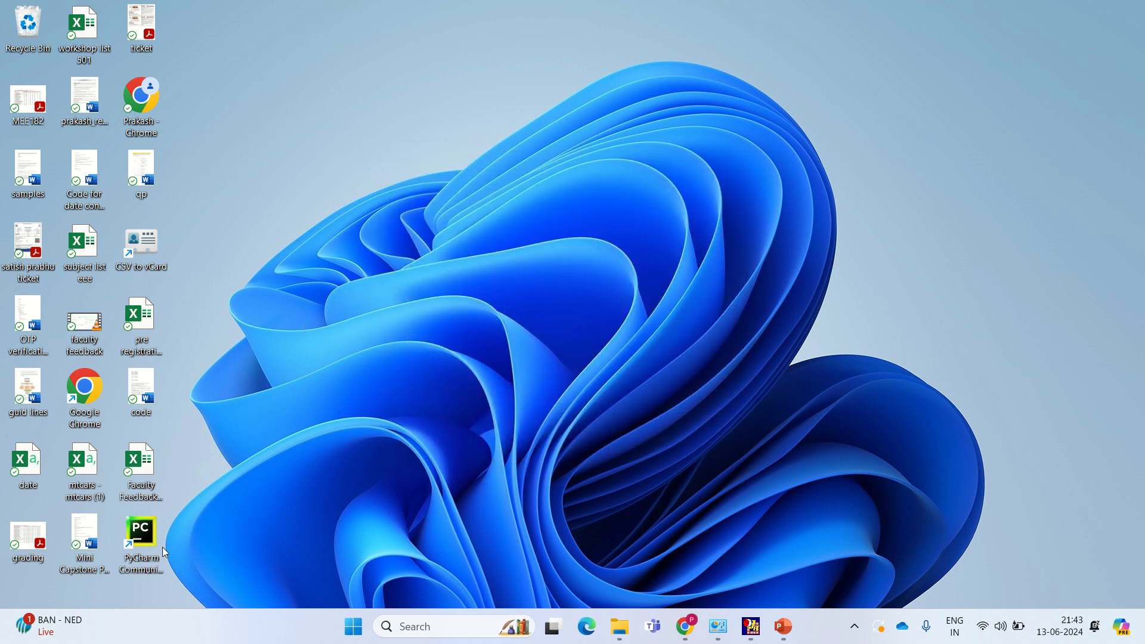
click(141, 540)
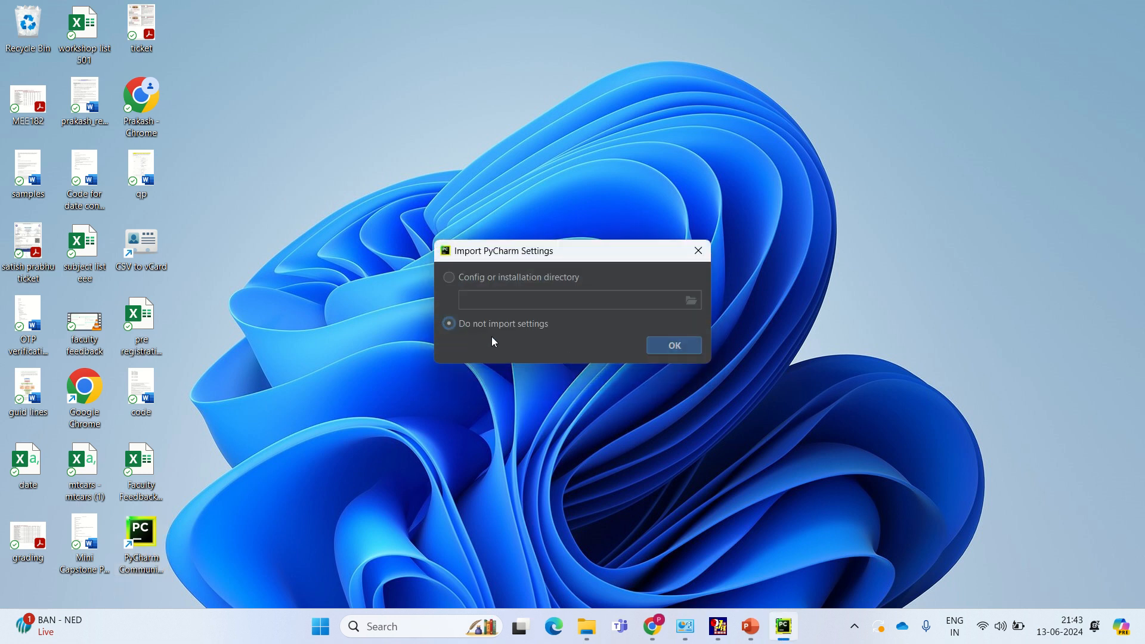
click(673, 345)
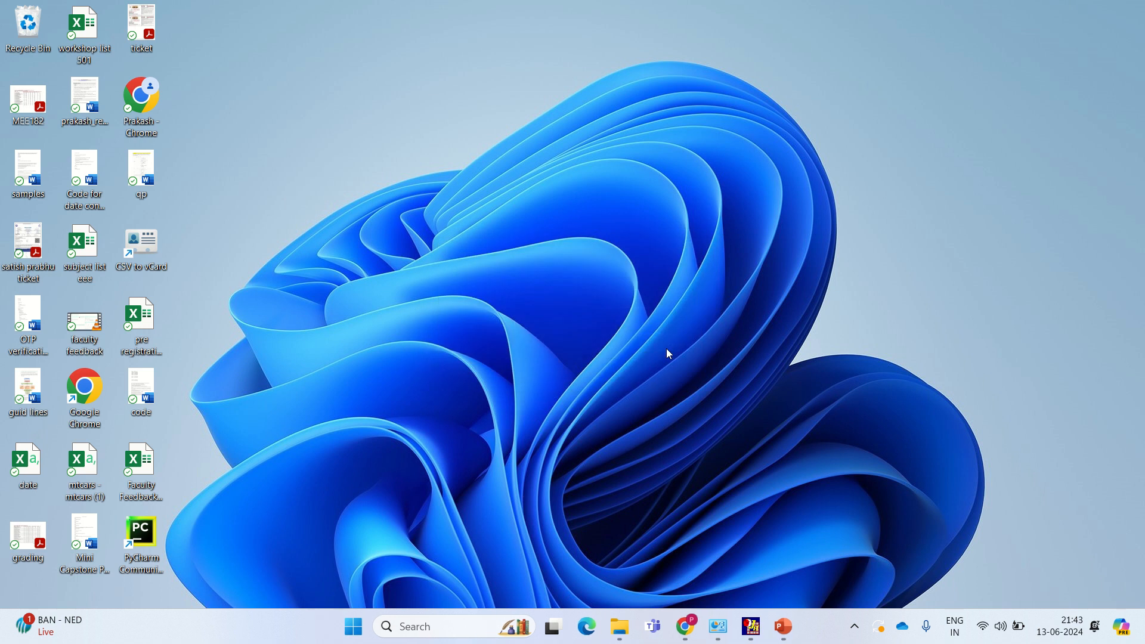
double_click(141, 534)
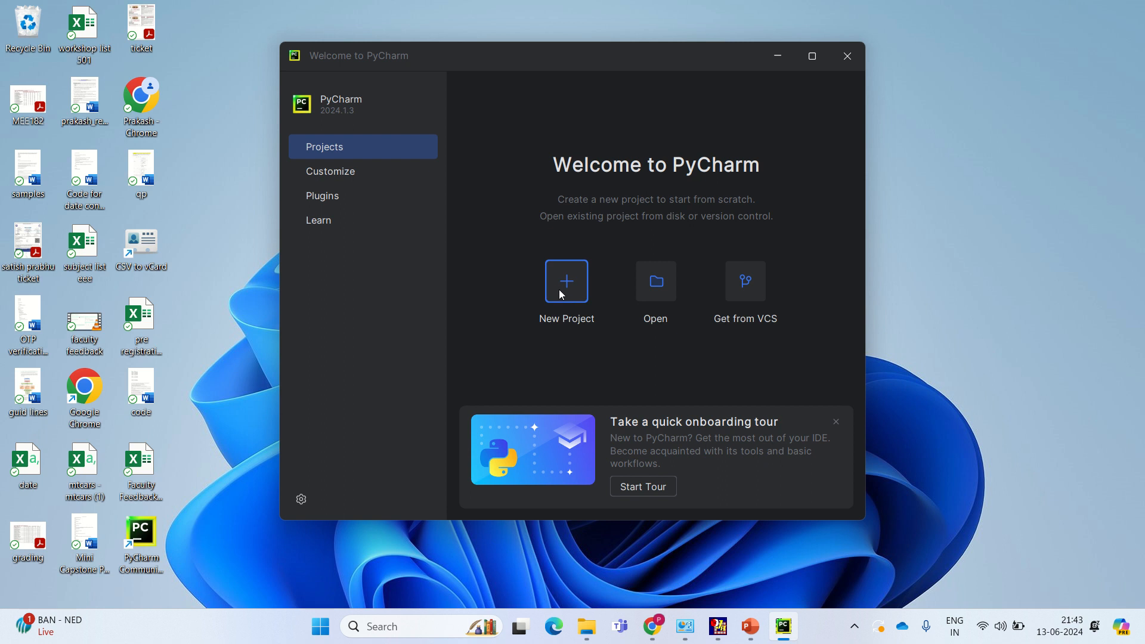
Start a new Pure Python project named demo using the detected Python 3.12 python.exe interpreter.
click(566, 282)
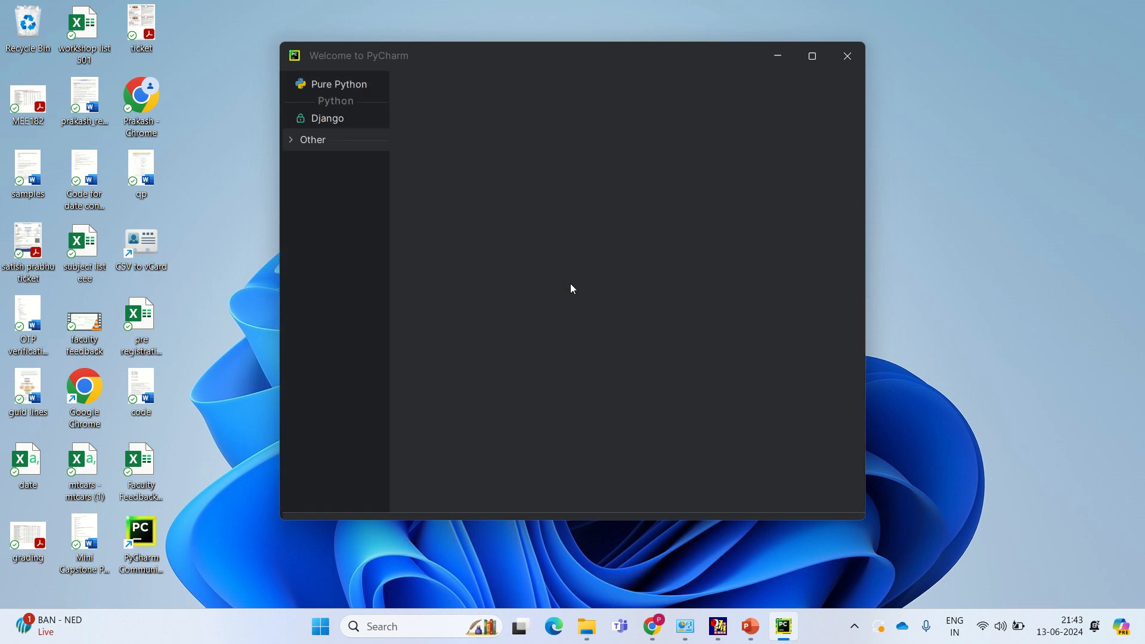
click(338, 83)
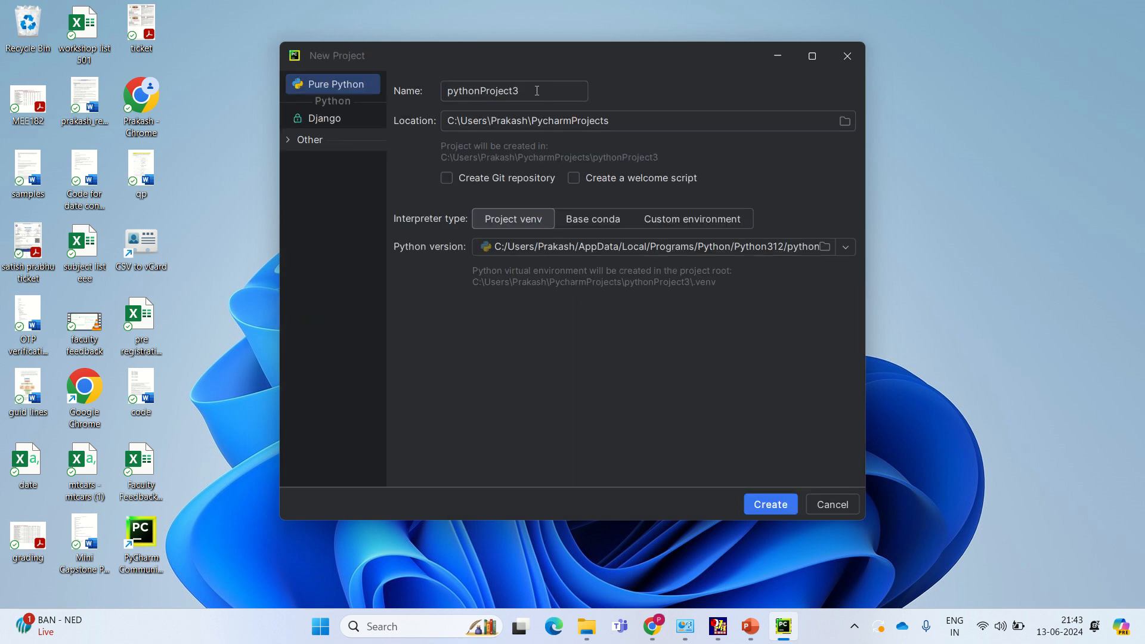
key(Backspace)
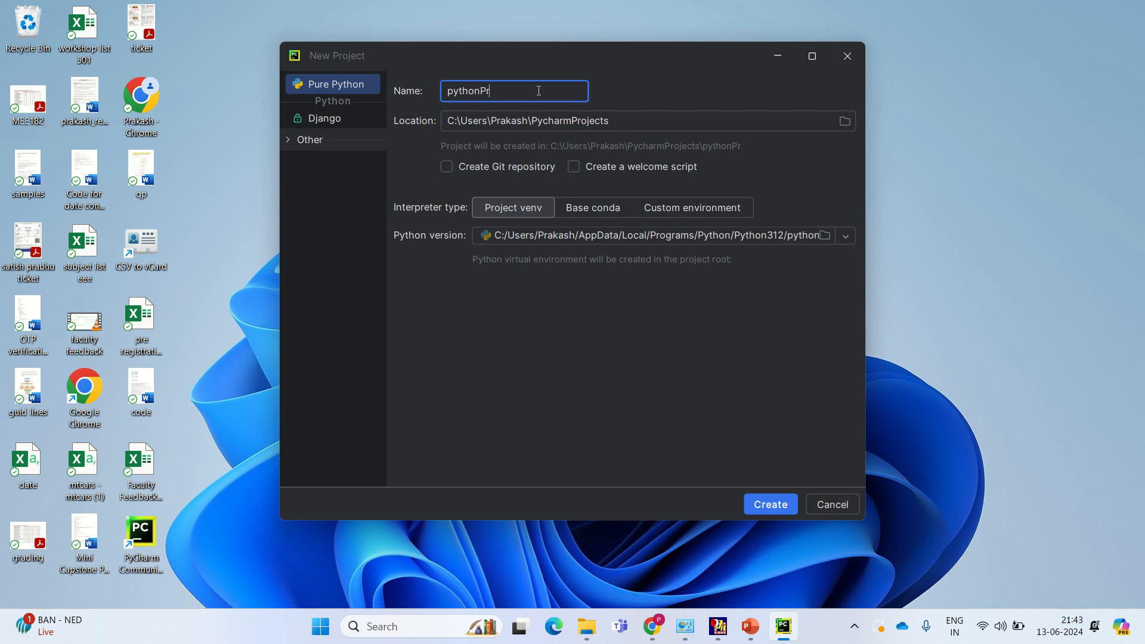
text(demo)
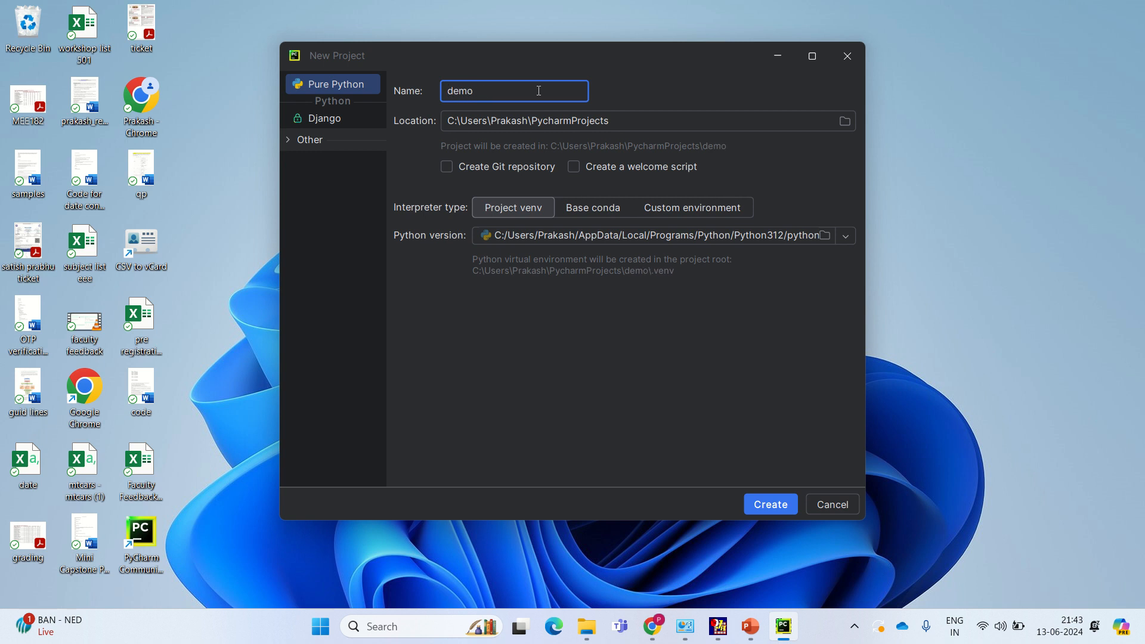
mouse_move(763, 450)
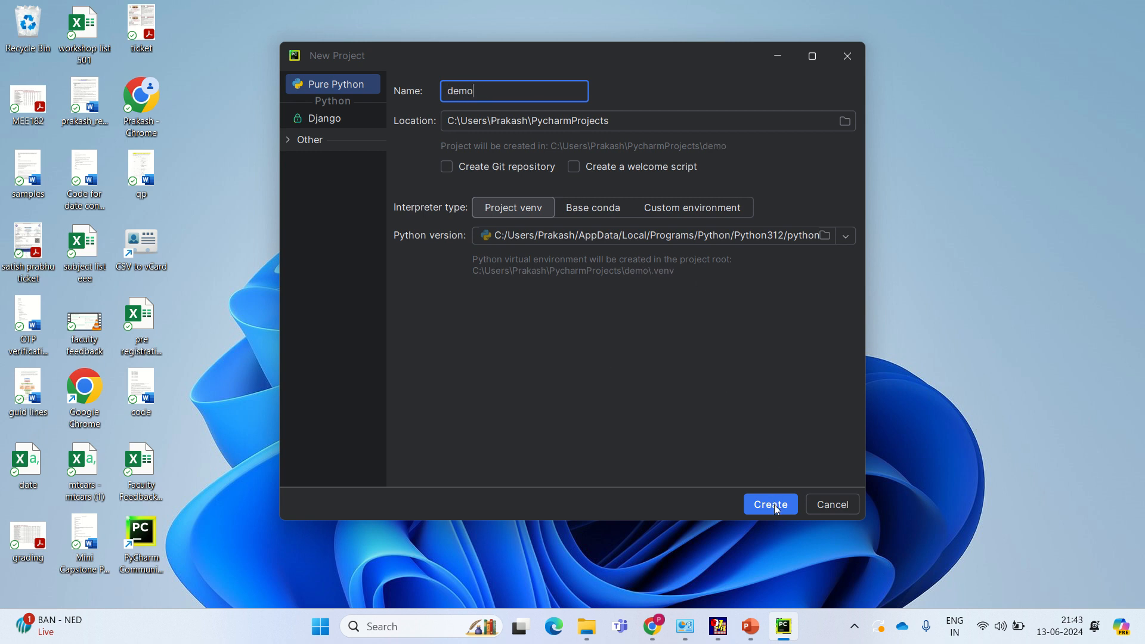
click(844, 235)
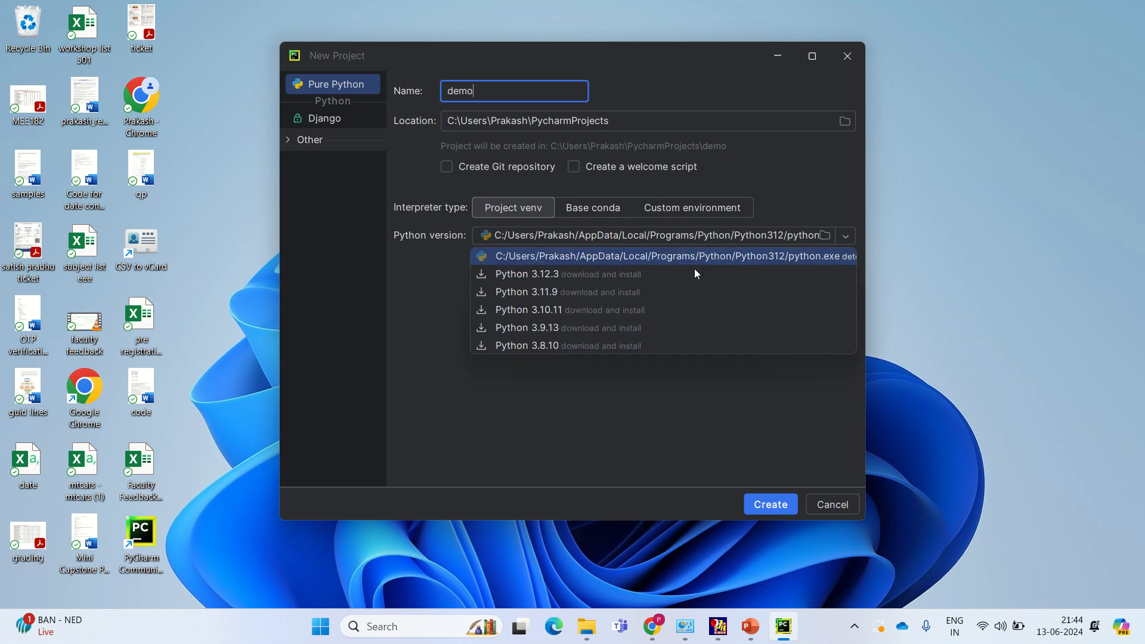
mouse_move(574, 265)
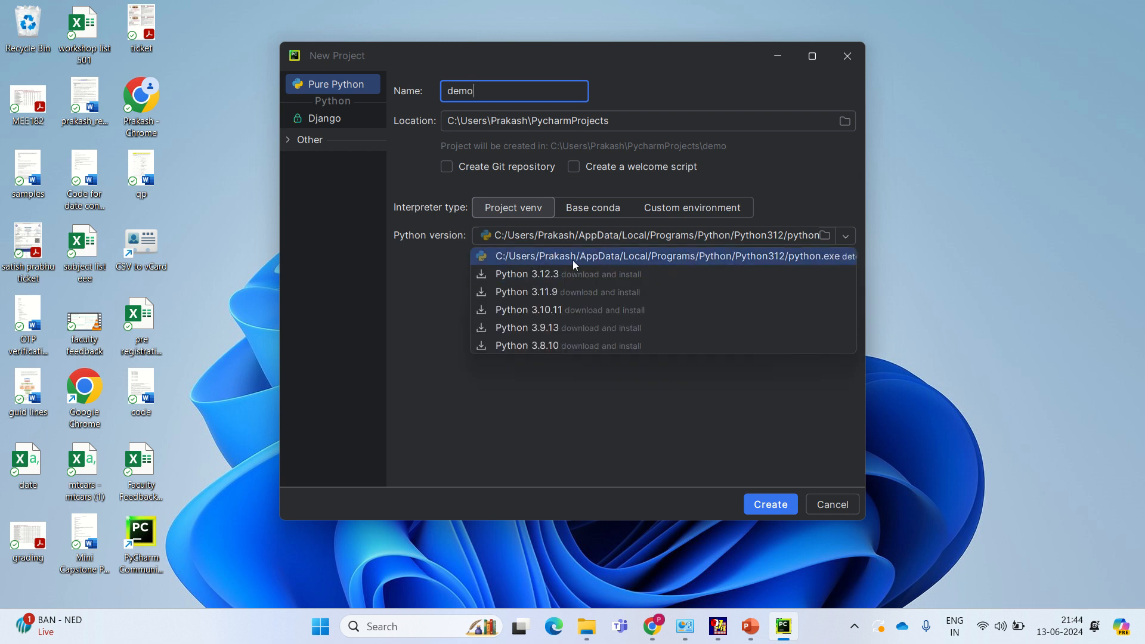
mouse_move(715, 264)
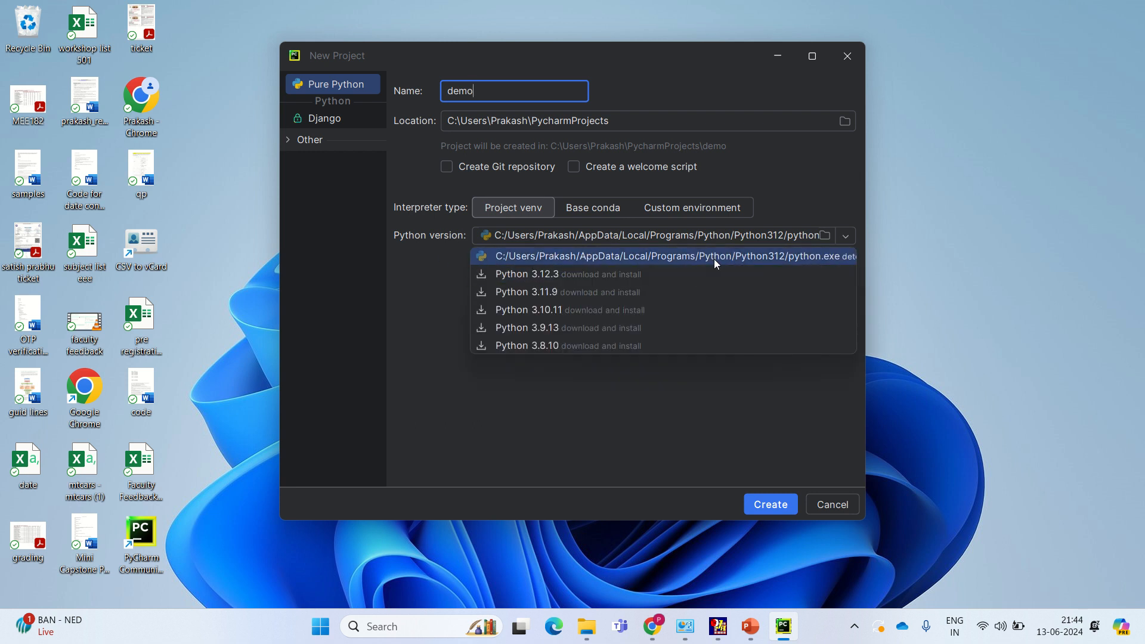
click(658, 256)
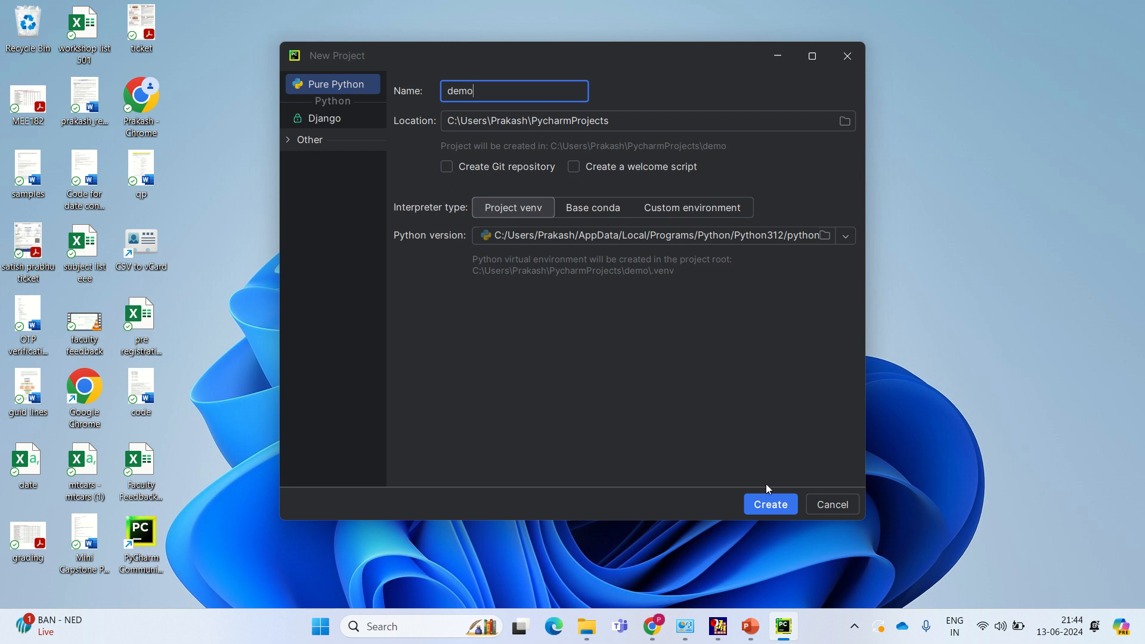
mouse_move(773, 519)
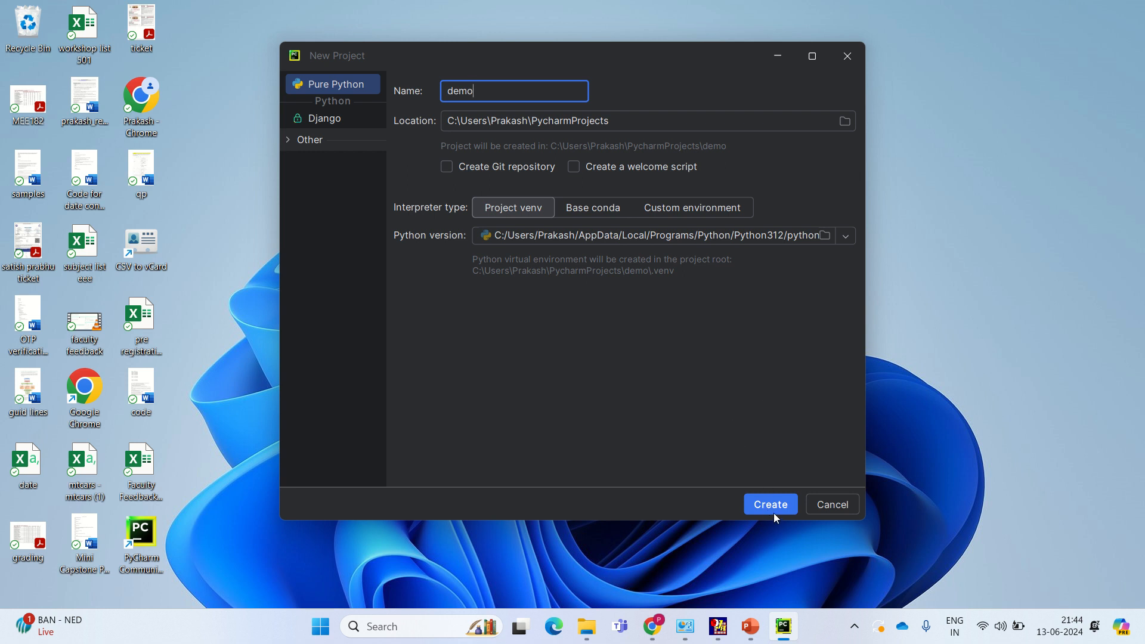
Create the demo project and let PyCharm build its virtual environment.
click(769, 504)
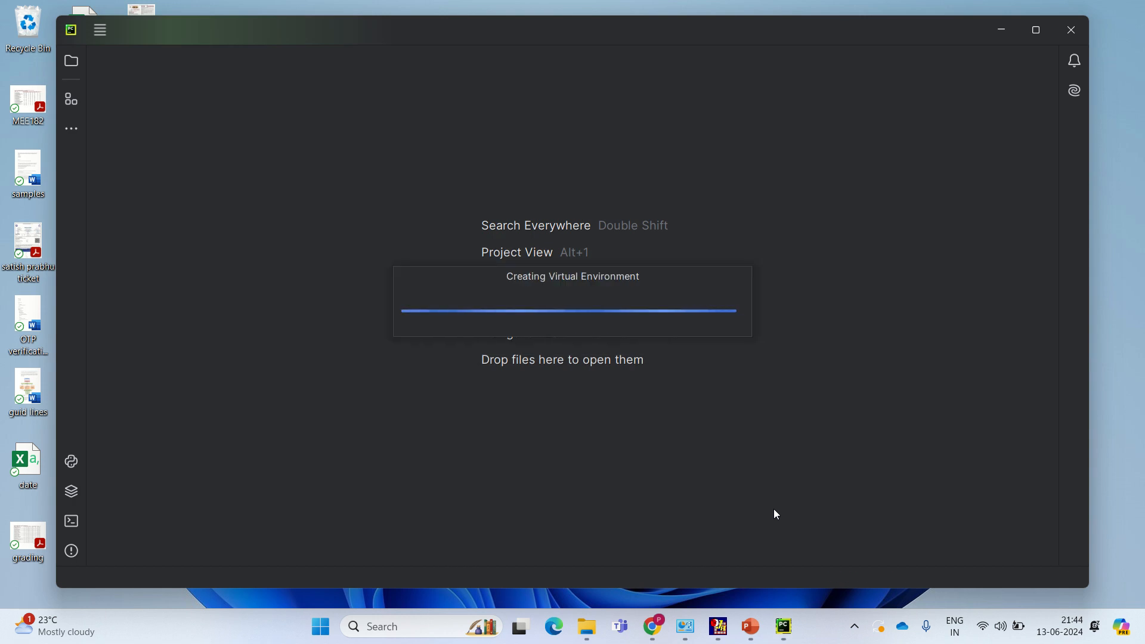
mouse_move(535, 165)
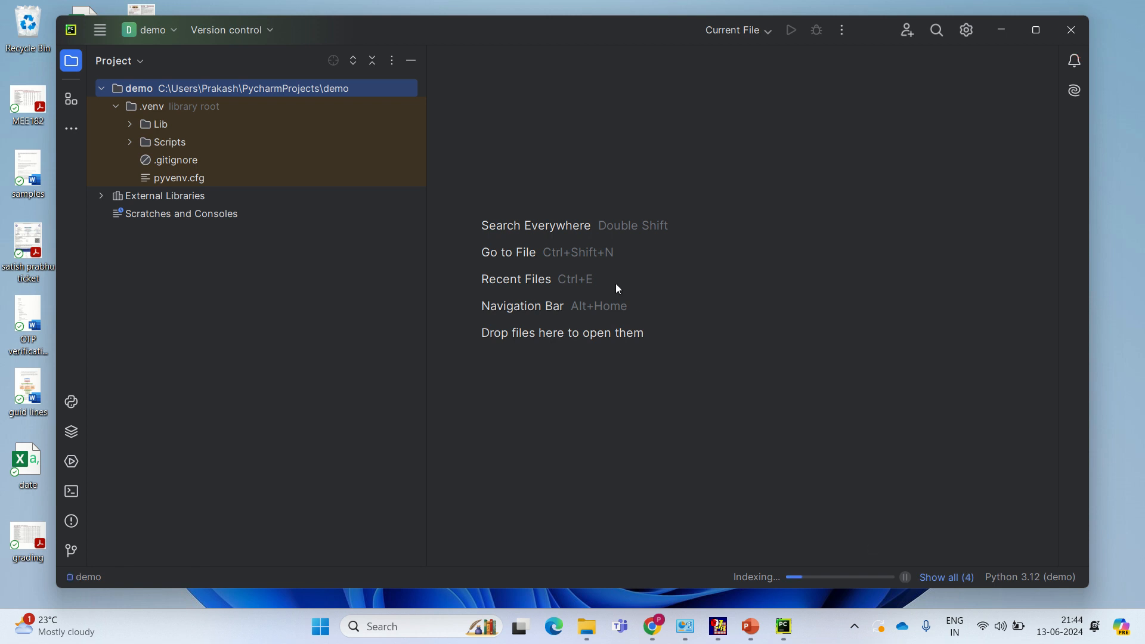
mouse_move(636, 294)
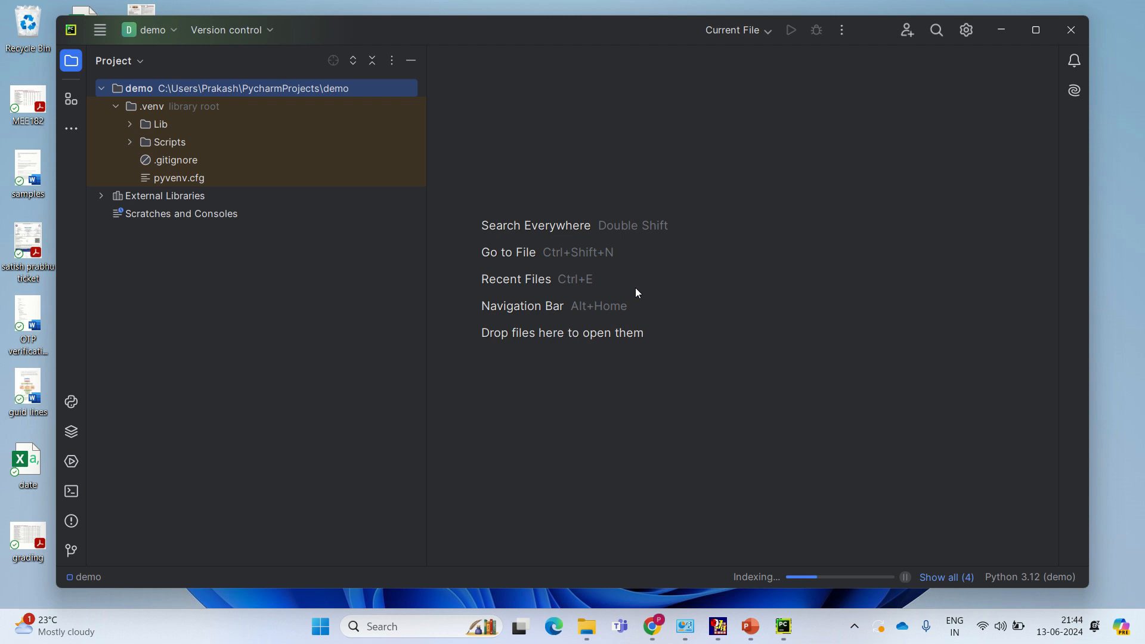
mouse_move(490, 441)
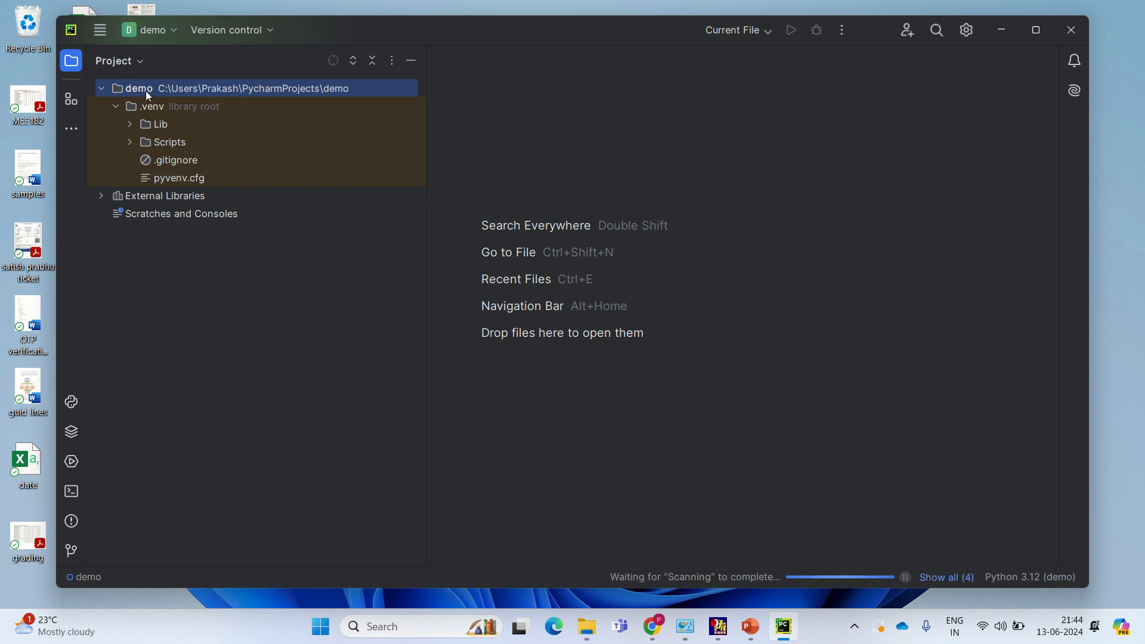
Add a new Python file named demoprogram to the demo folder via New > Python File.
right_click(146, 89)
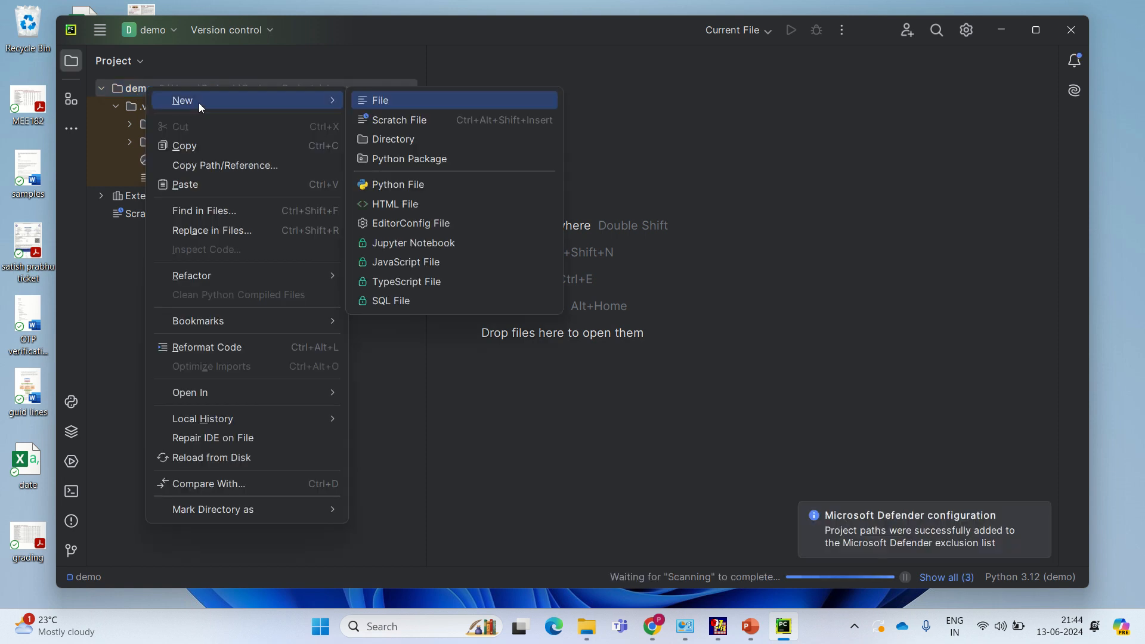
mouse_move(396, 184)
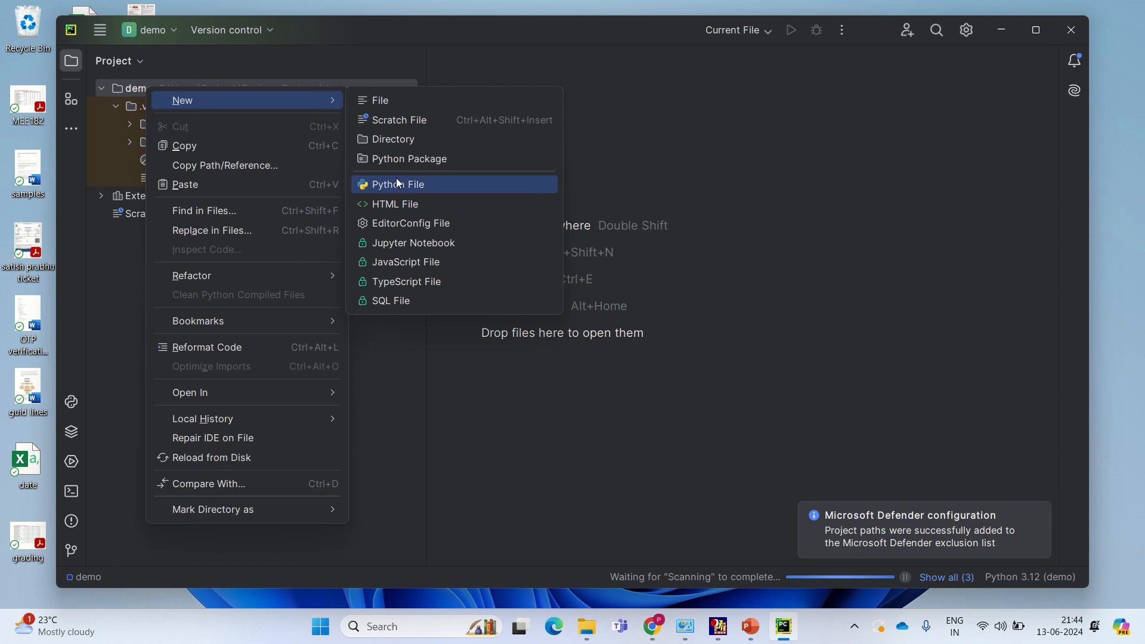
click(396, 184)
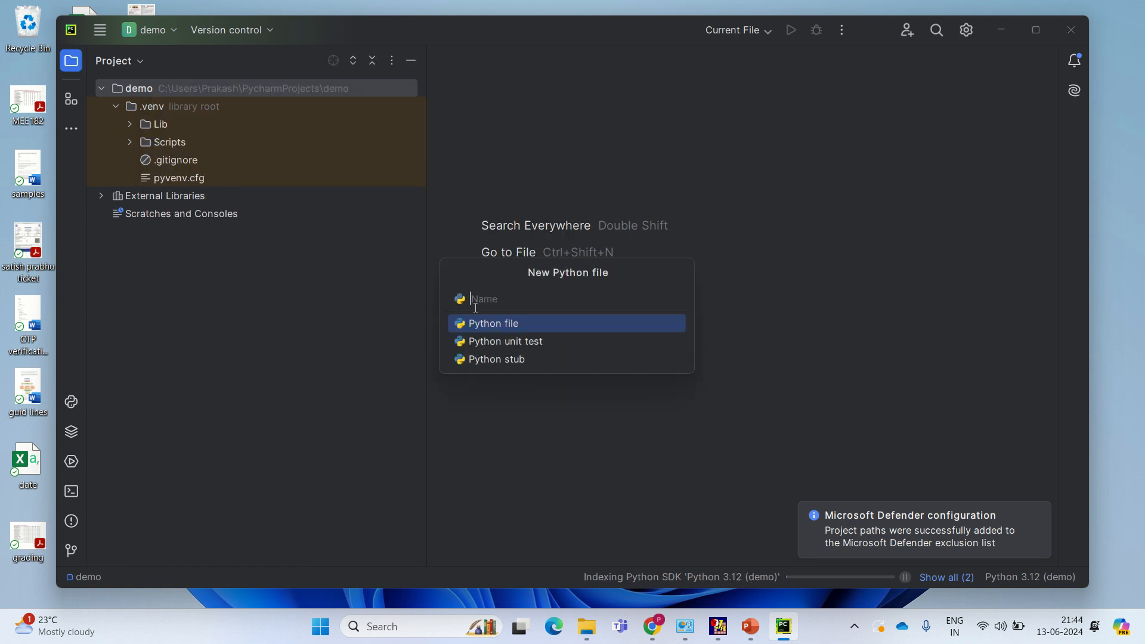
text(demopro)
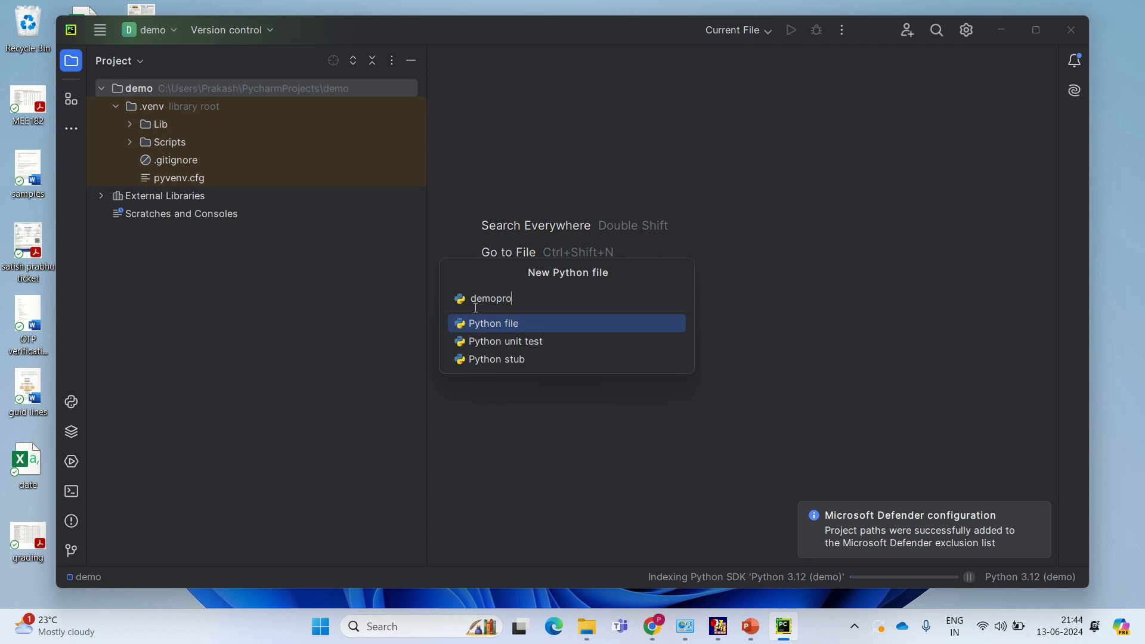
text(gram)
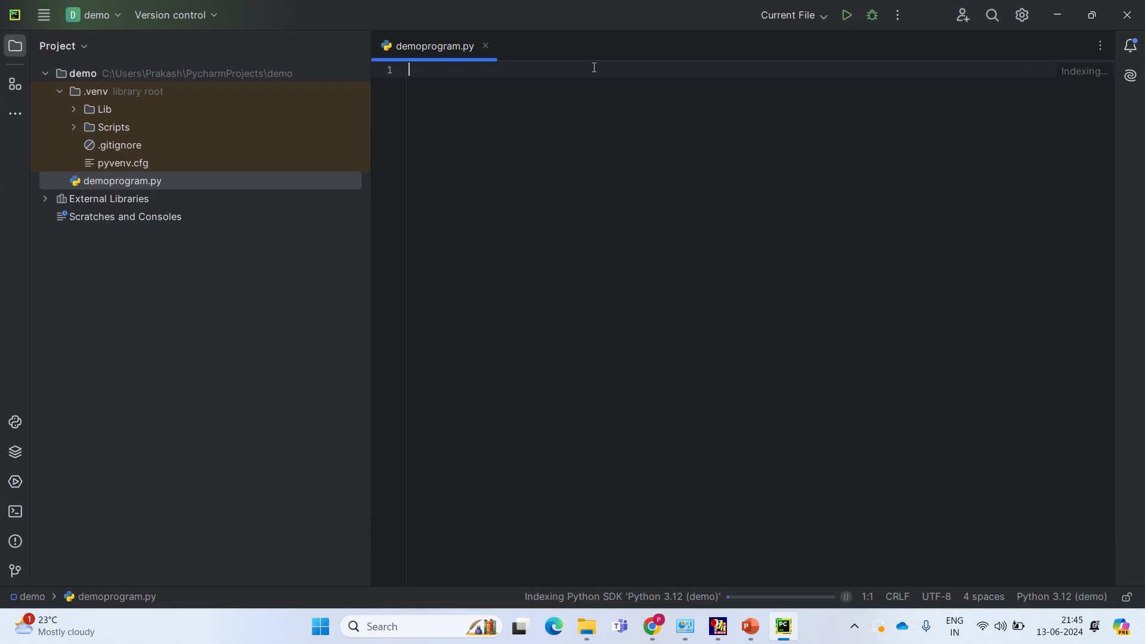
Write print("Hello everyone") on line 1 of demoprogram.py.
text(p)
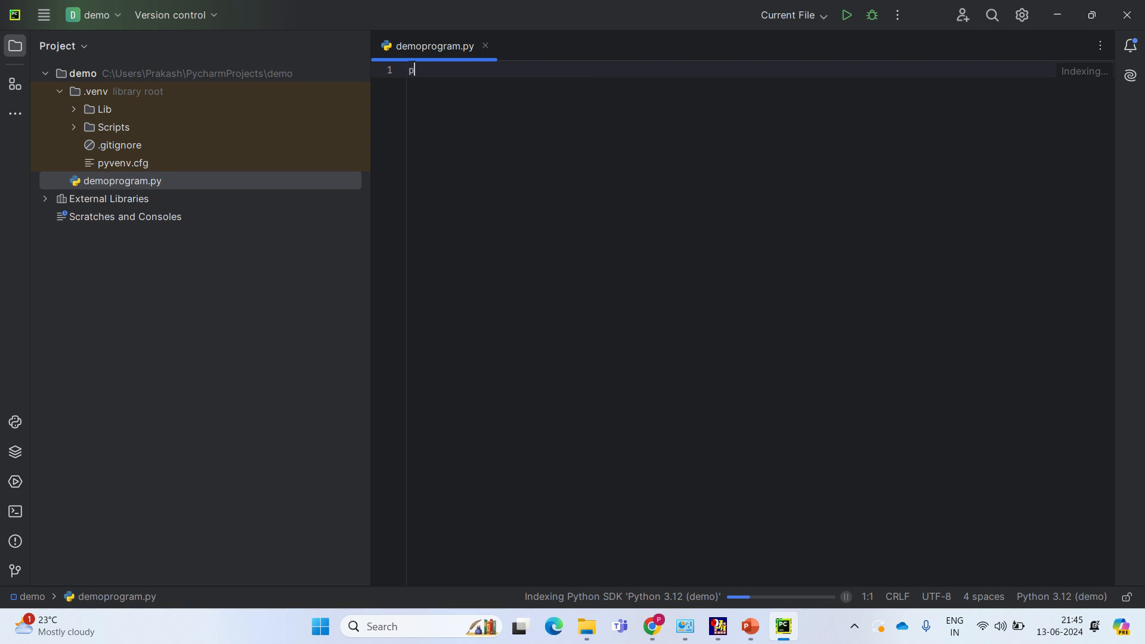
text(rint())
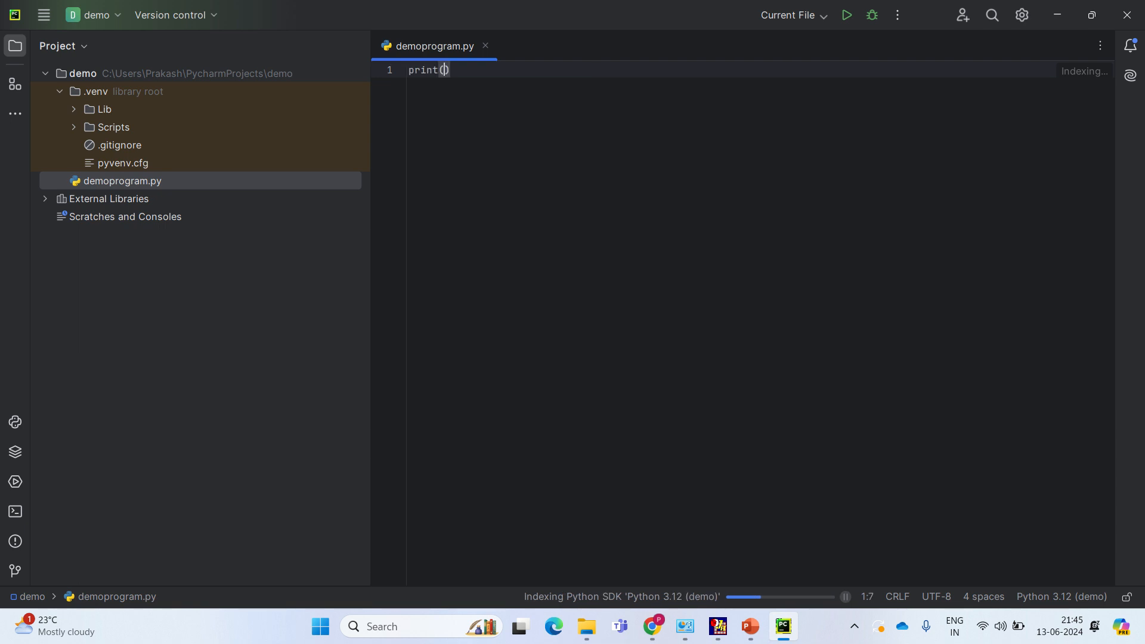
text("Hel)
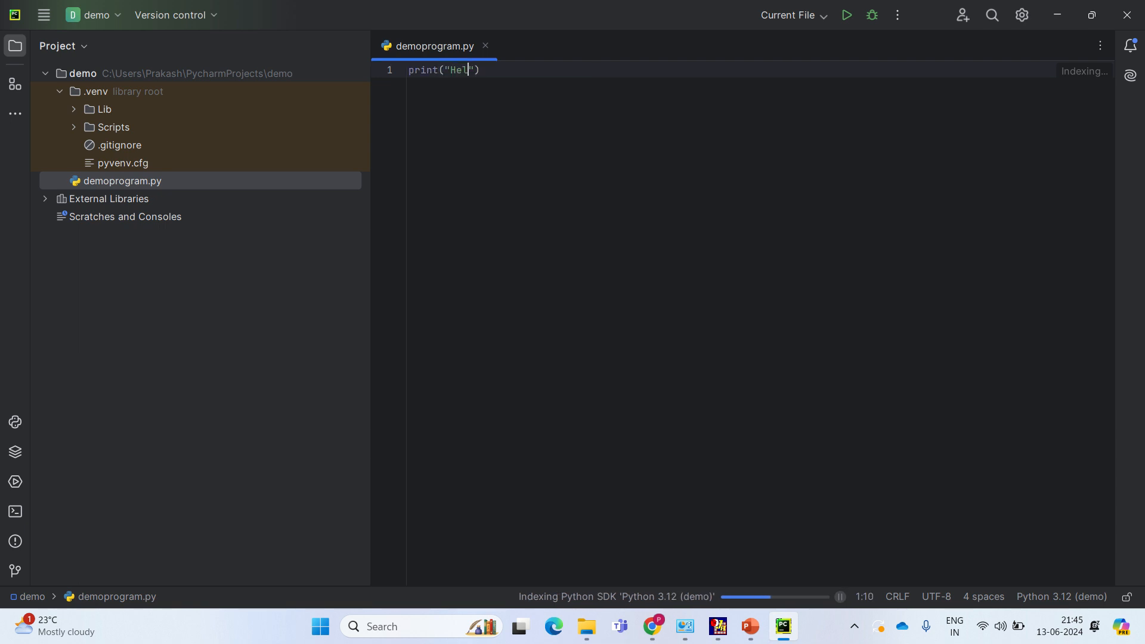
text(lo everyone)
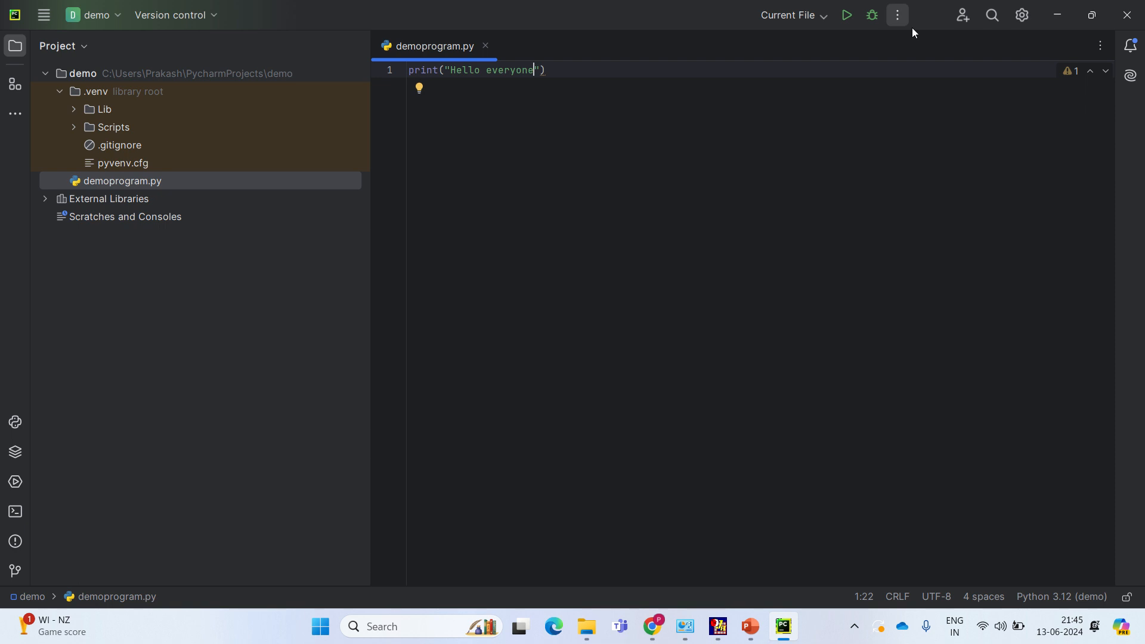
Run demoprogram.py so the console prints Hello everyone with exit code 0.
click(847, 14)
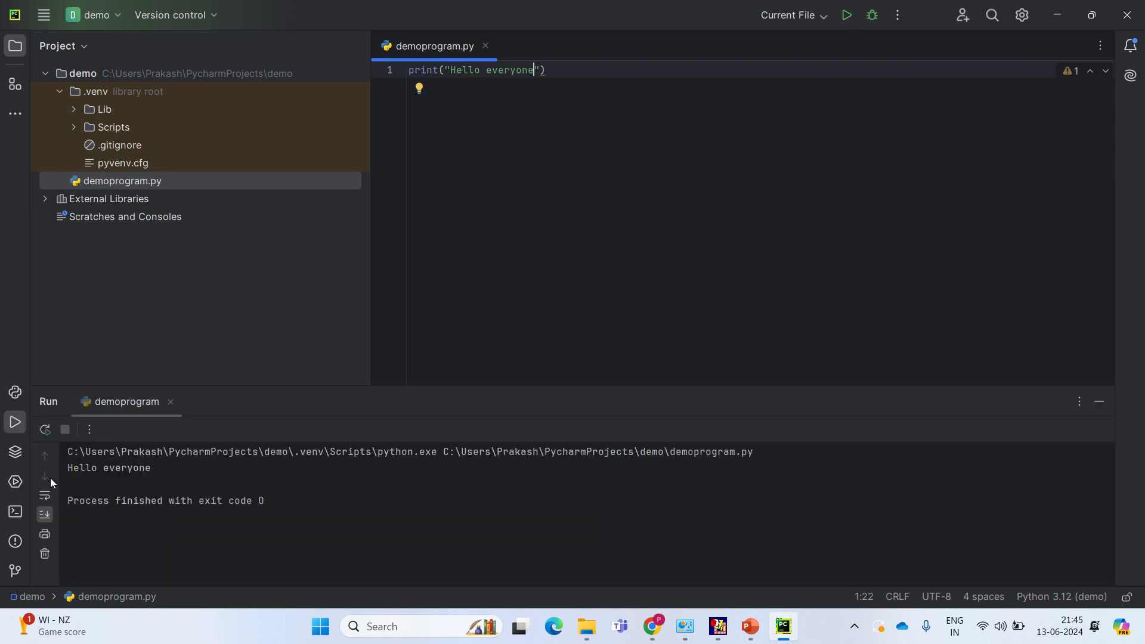
mouse_move(14, 481)
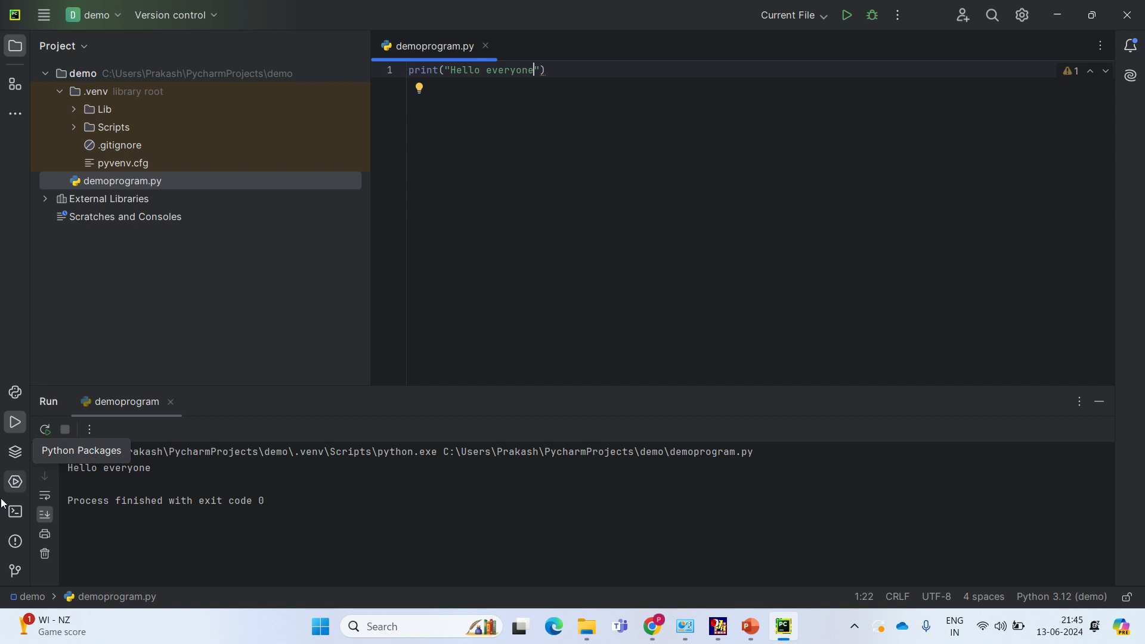